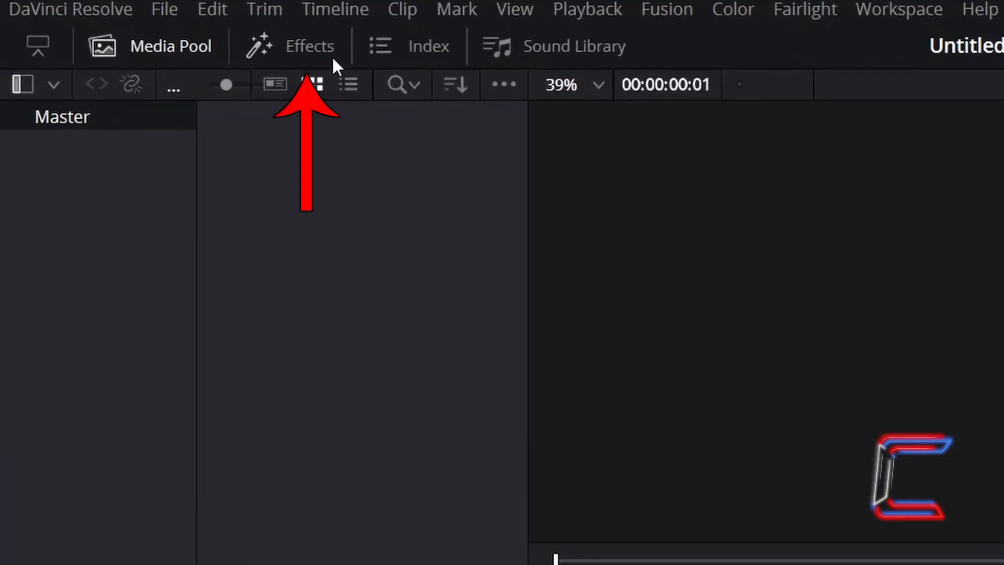
Drag a Fusion Composition effect onto Video 1 and confirm its five-second duration
left_click(309, 46)
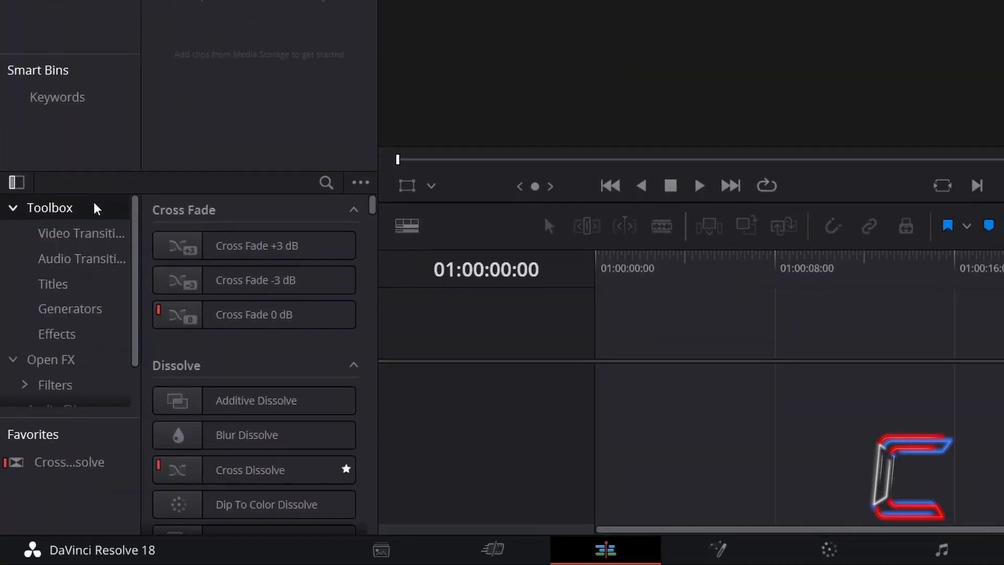
mouse_move(100, 338)
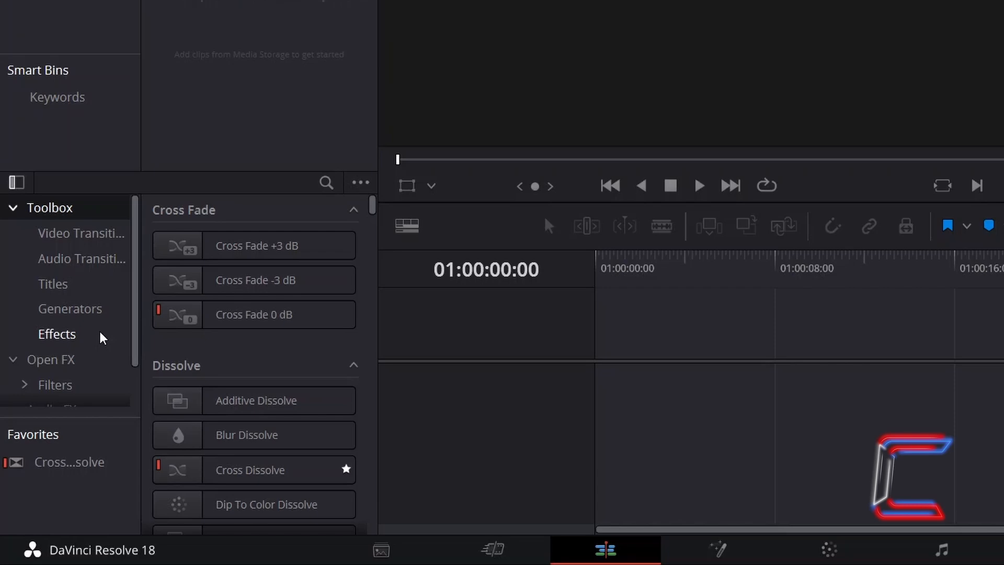
left_click(57, 333)
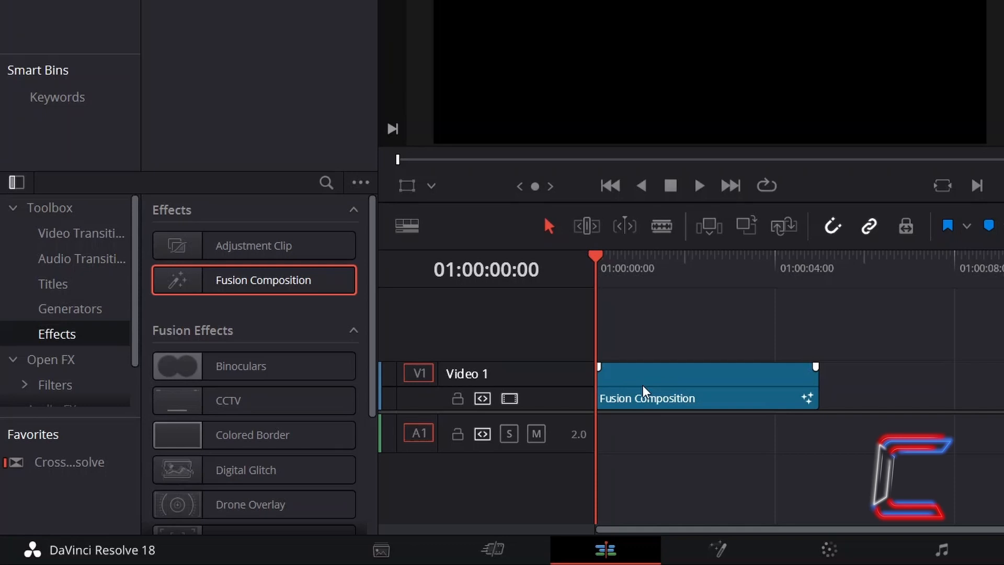
key("ctrl+d")
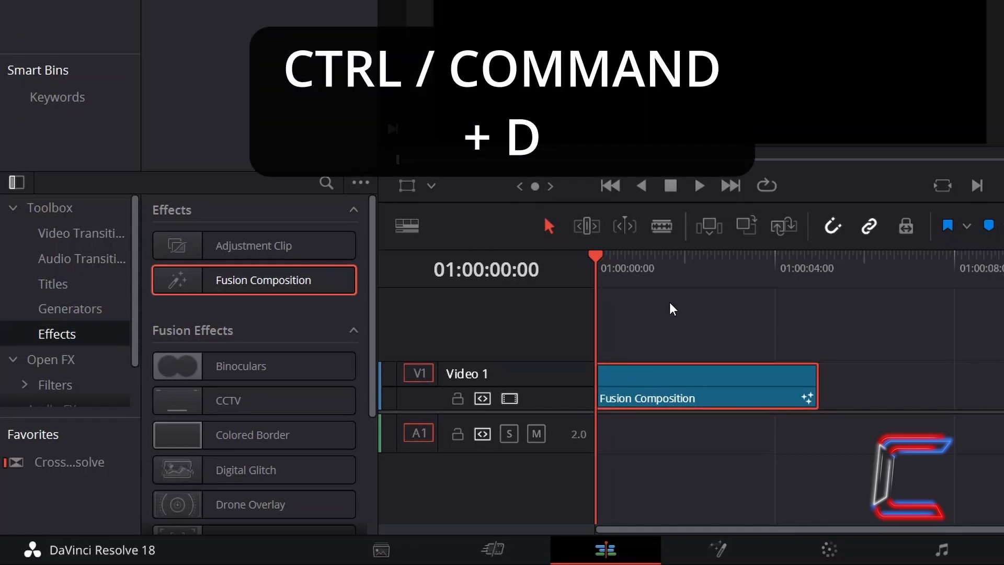
key("ctrl+d")
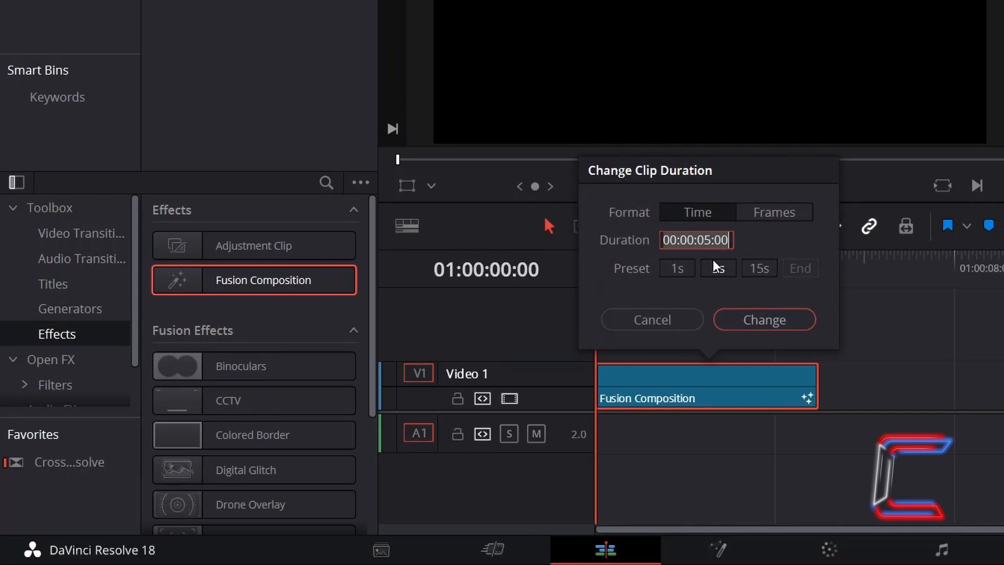
left_click(764, 319)
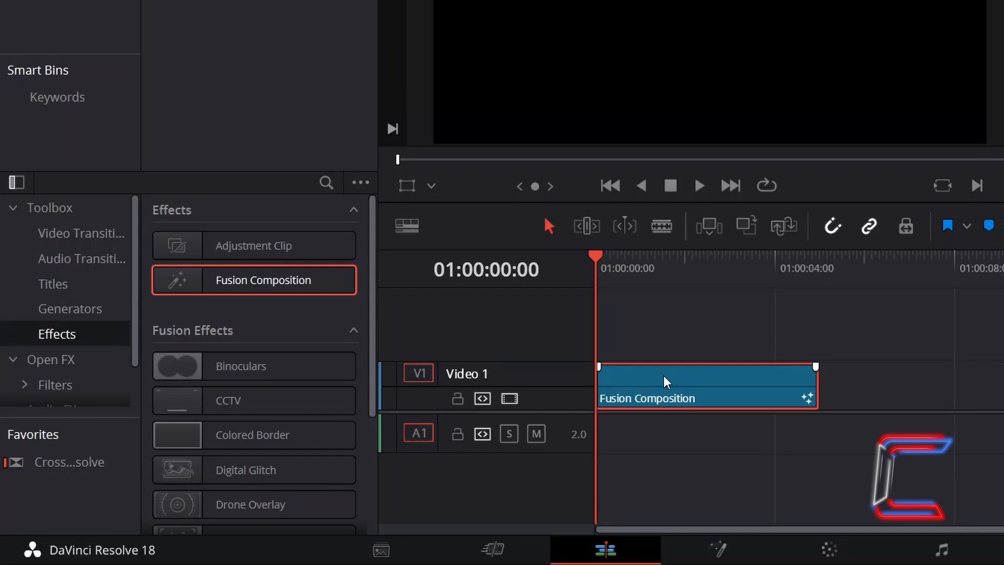
Open the Fusion Composition clip in the Fusion page via its context menu
right_click(665, 381)
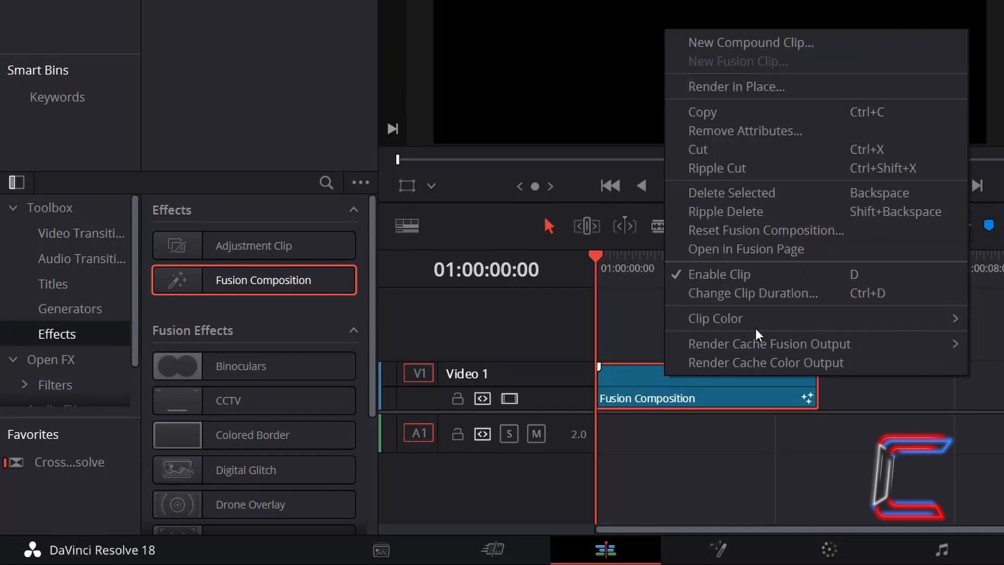
mouse_move(844, 260)
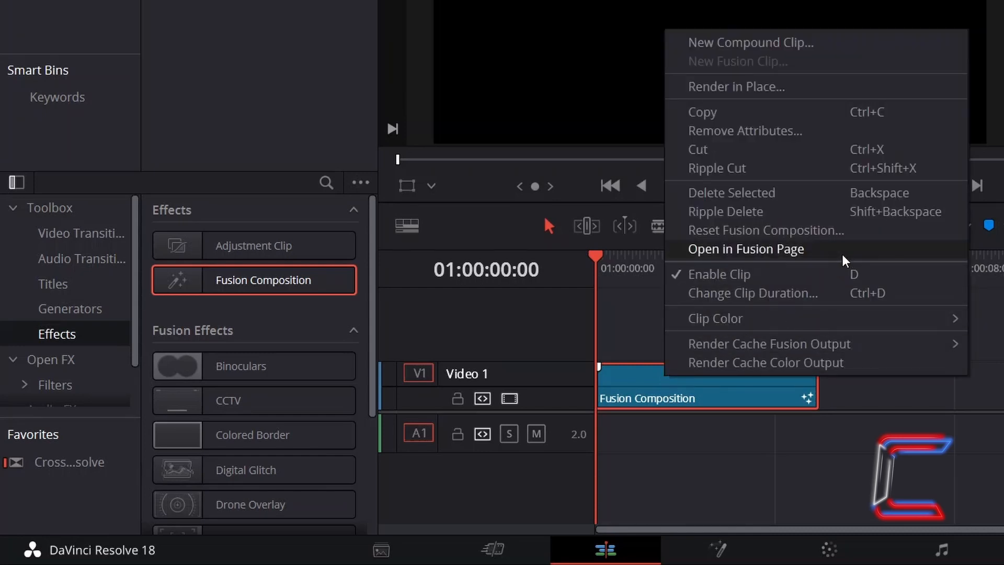
left_click(745, 249)
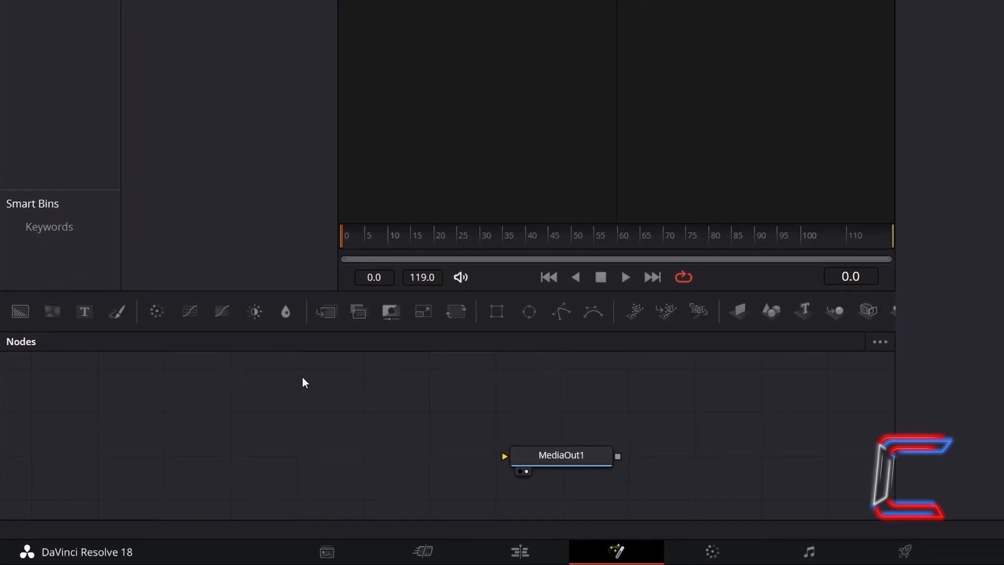
mouse_move(528, 311)
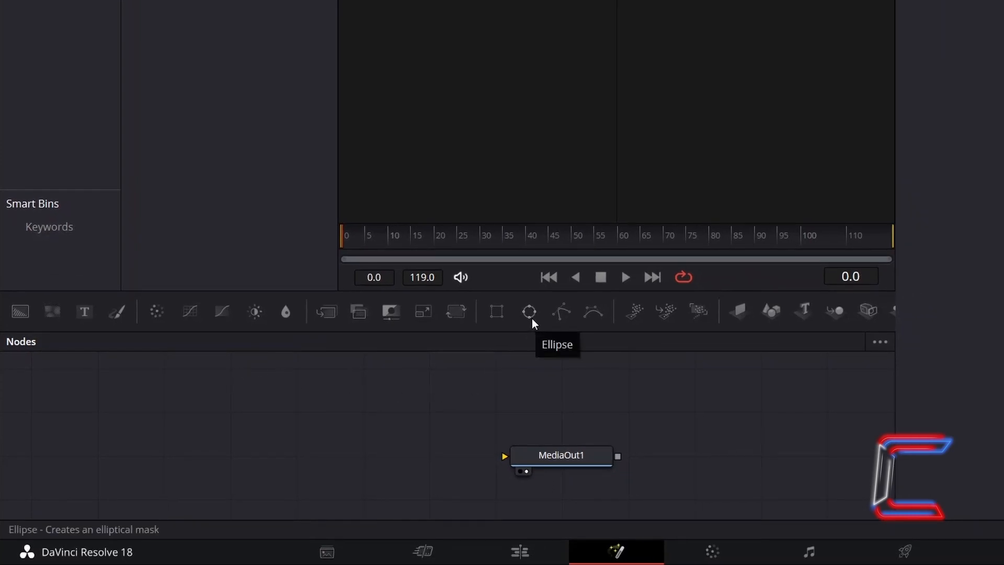
Add Ellipse1 with soft edge 0.005, width 0.35 and reduced height to form an oval
left_click(529, 312)
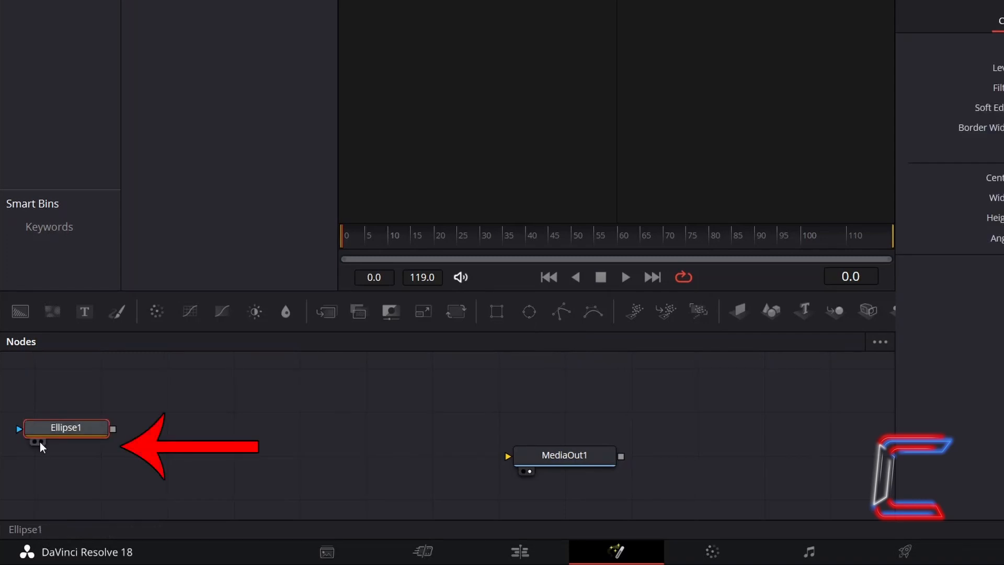
mouse_move(34, 442)
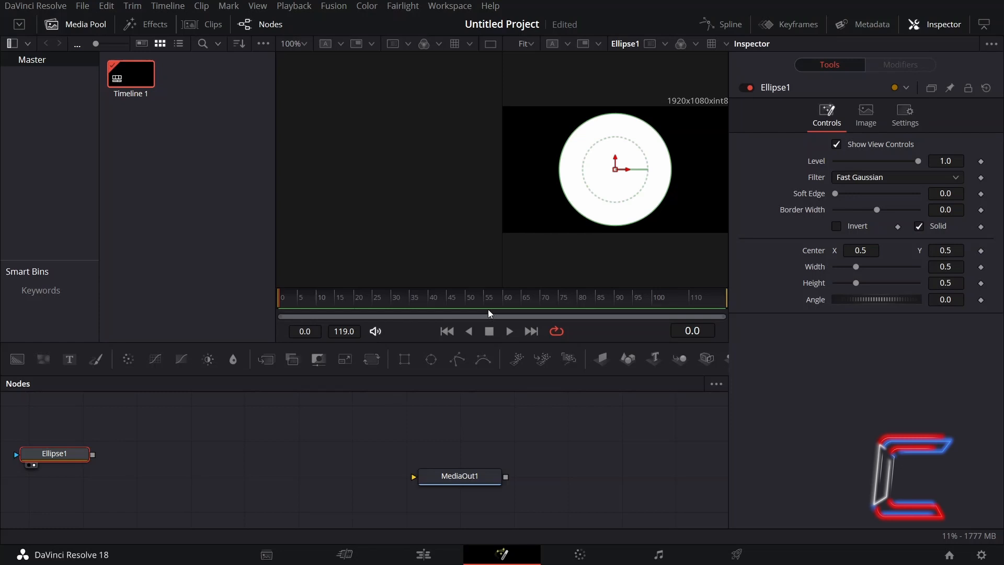
mouse_move(517, 259)
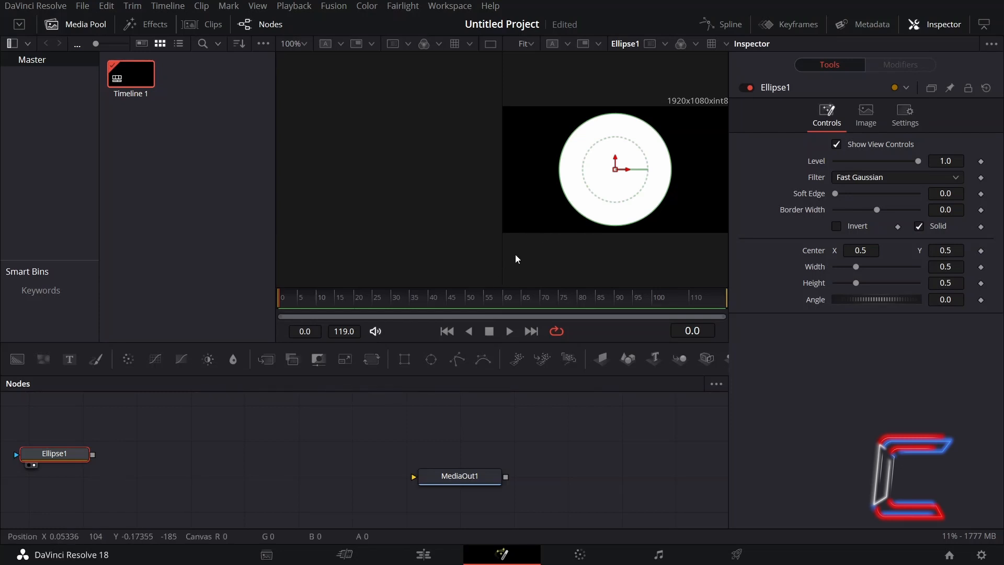
mouse_move(147, 428)
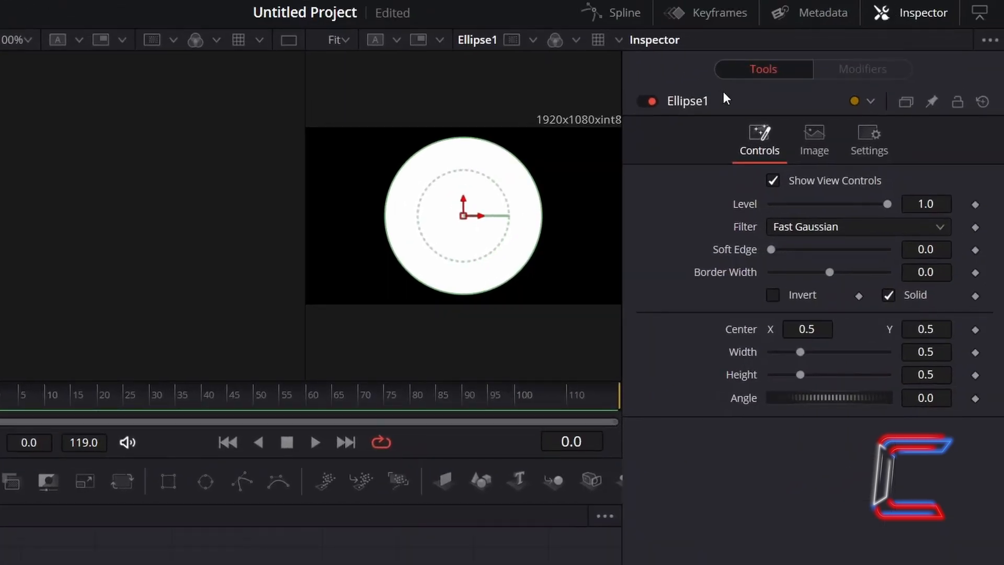
mouse_move(627, 285)
type("05")
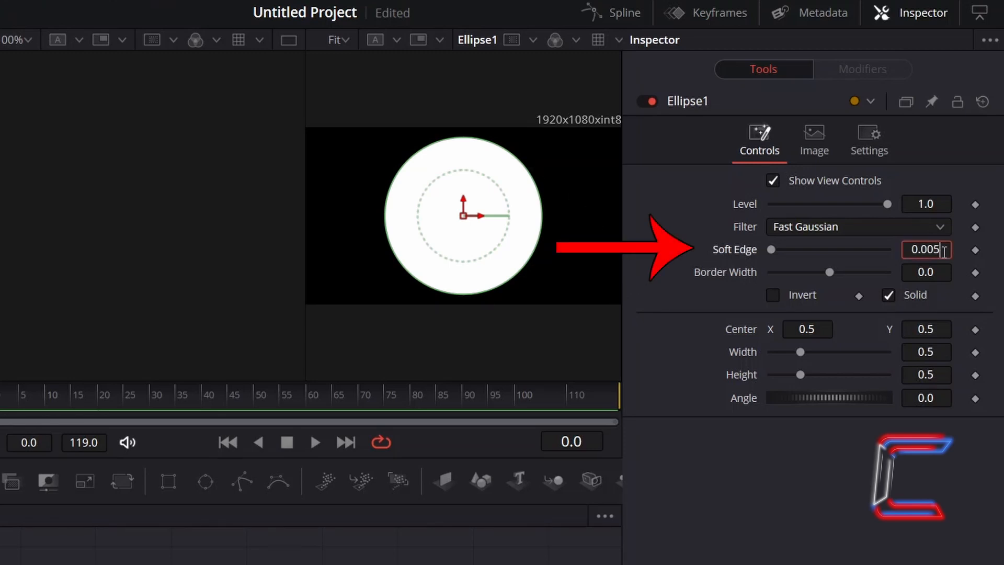
left_click(926, 272)
type("0.35")
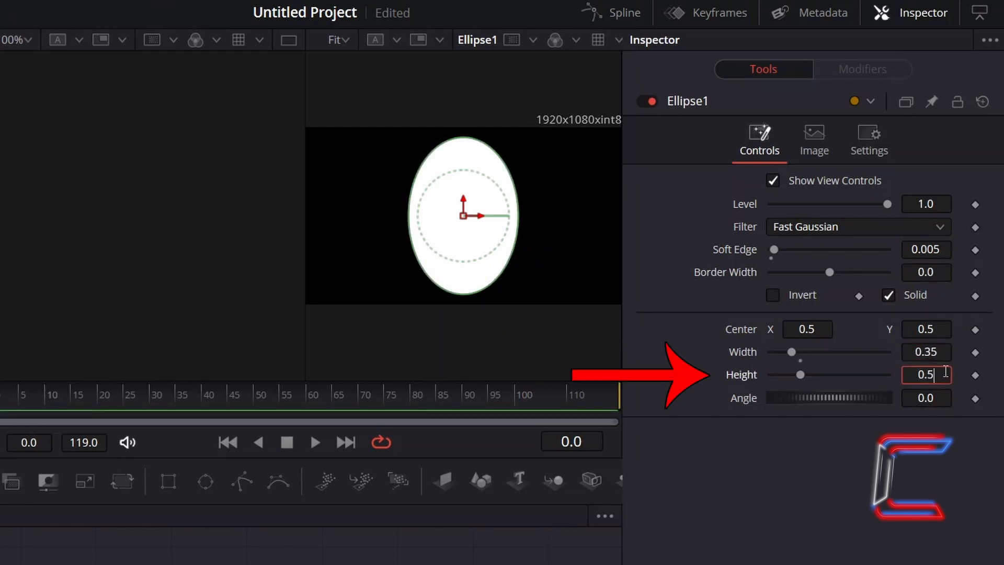
type("0.04")
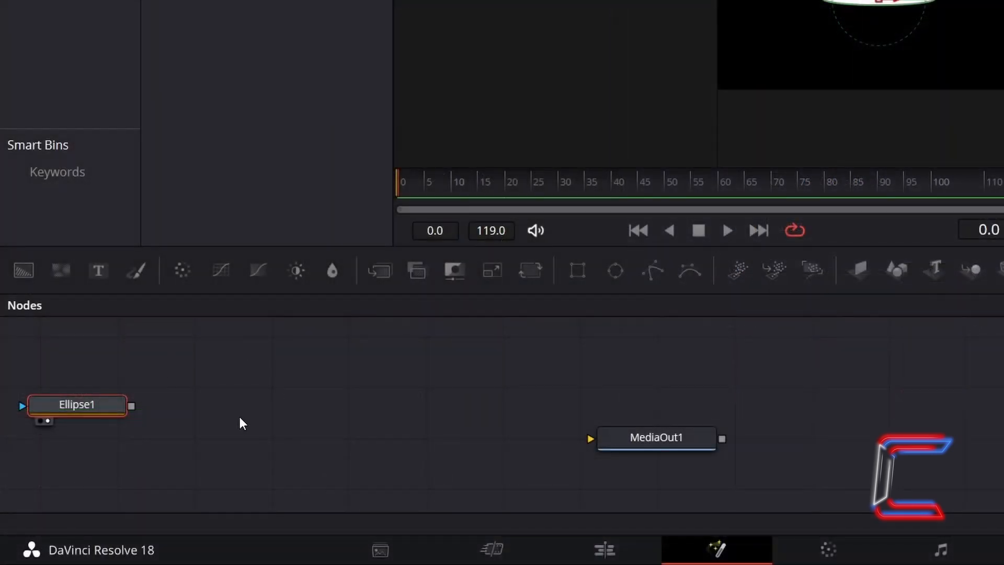
mouse_move(285, 402)
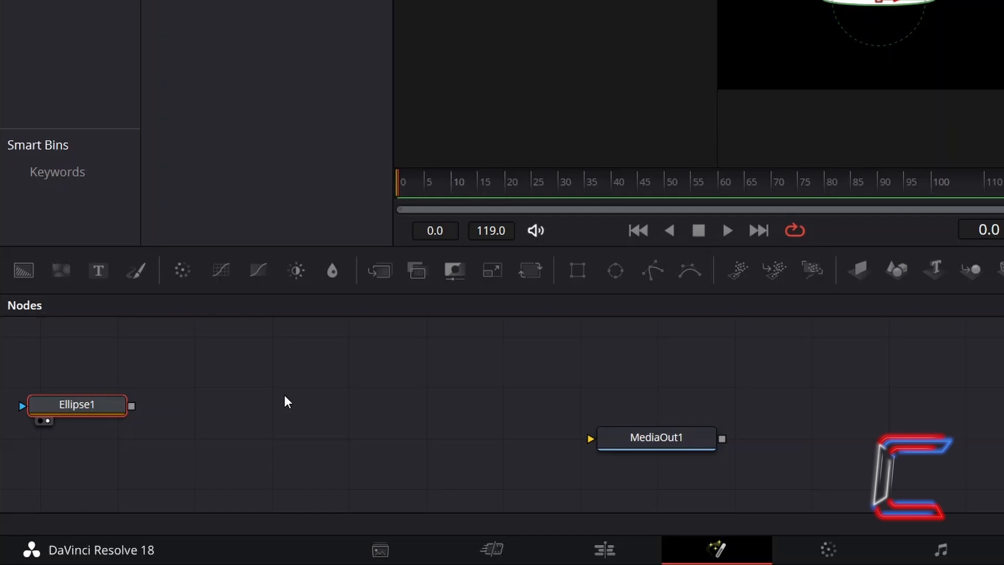
mouse_move(615, 270)
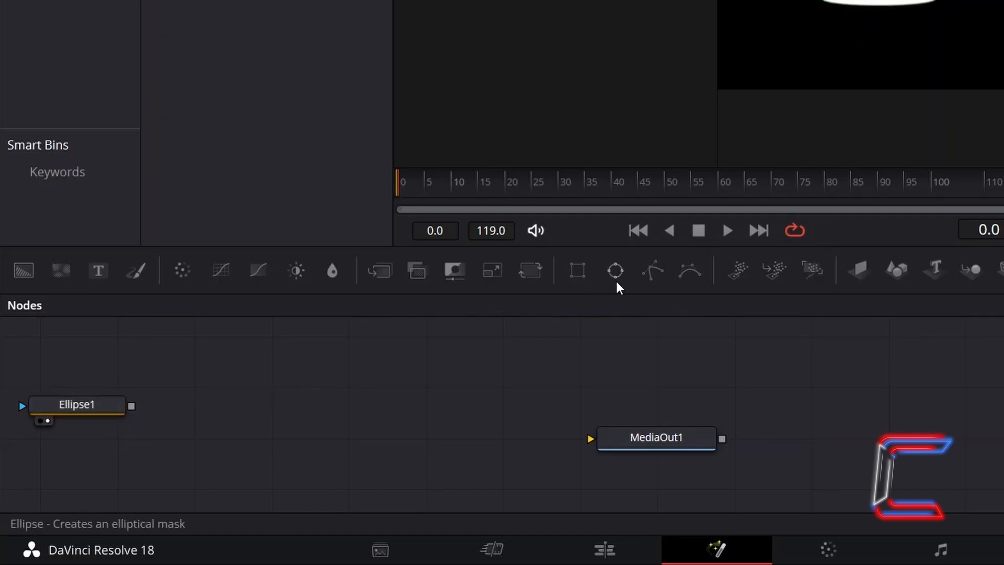
mouse_move(613, 269)
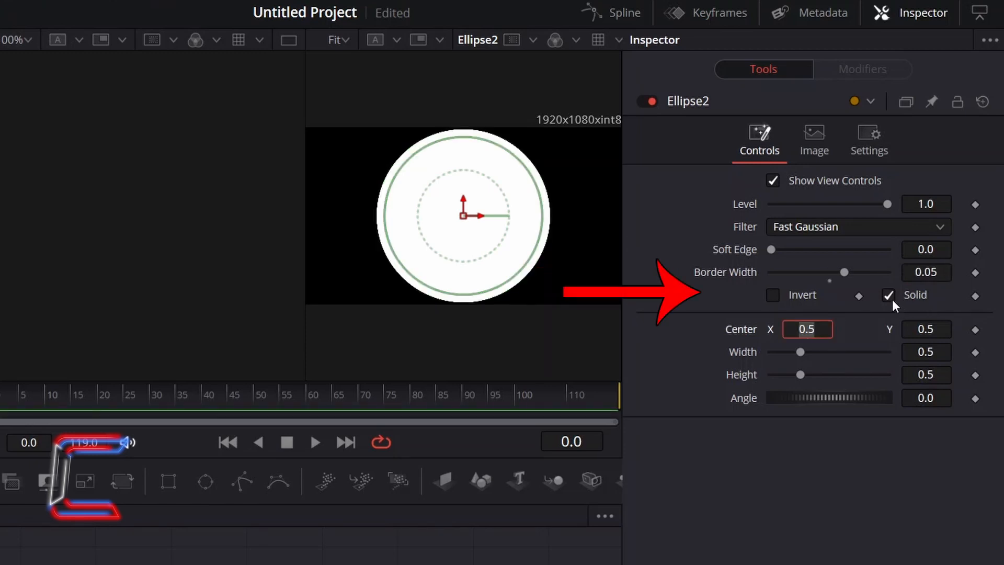
Make Ellipse2 a hollow ring outline with border width 0.05 and Solid unchecked
left_click(888, 294)
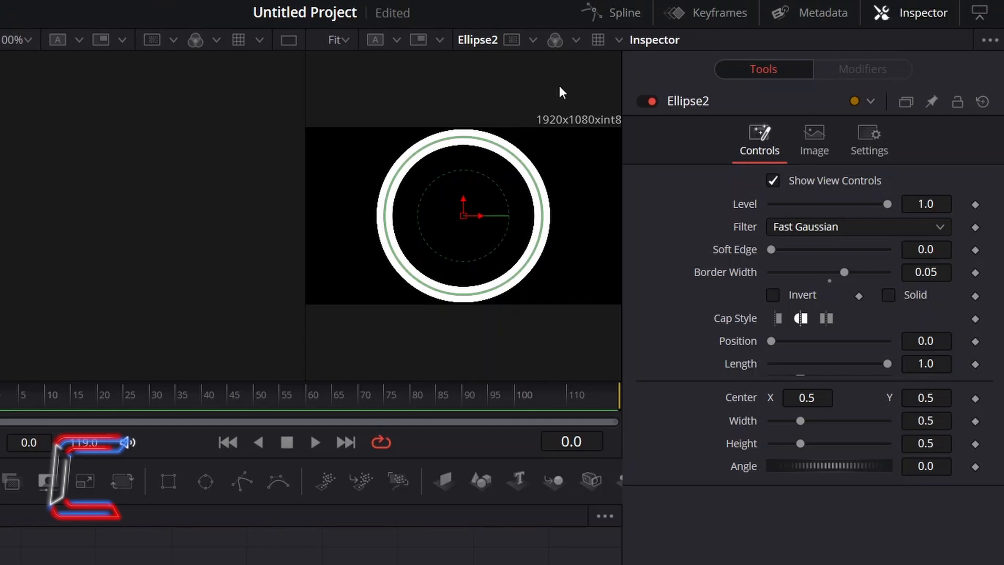
mouse_move(513, 323)
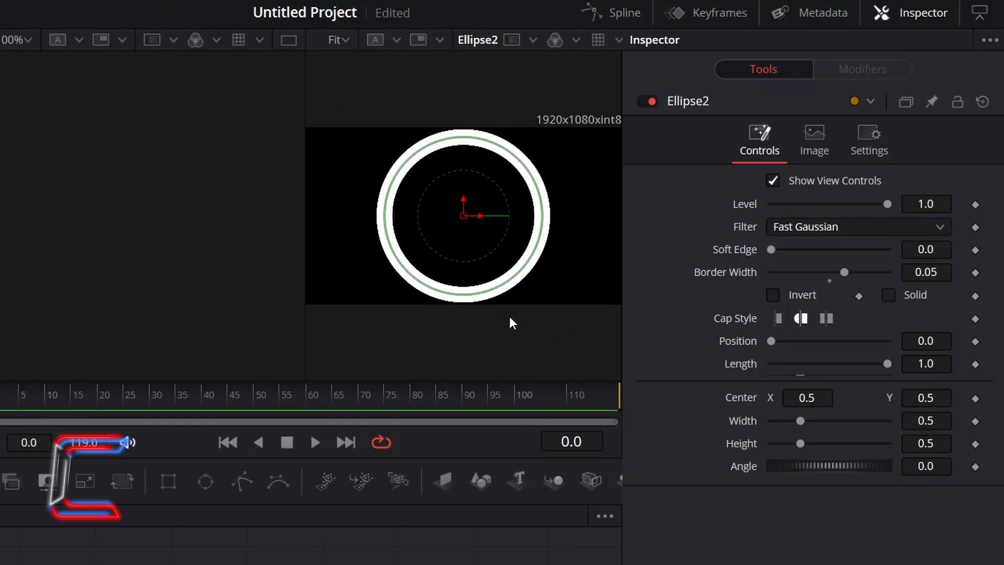
mouse_move(975, 402)
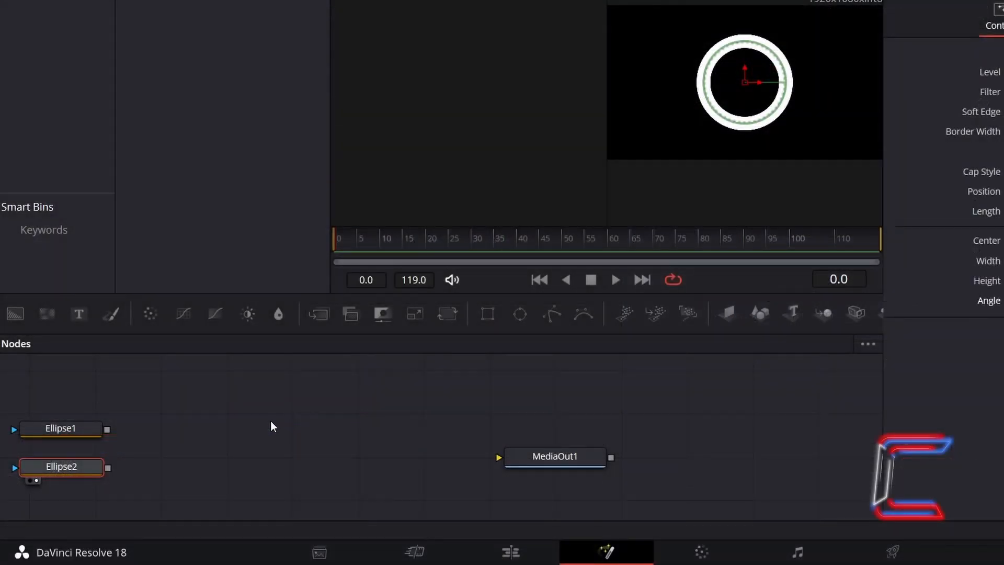
Add a pEmitter node from the Select Tool search
key("shift+space")
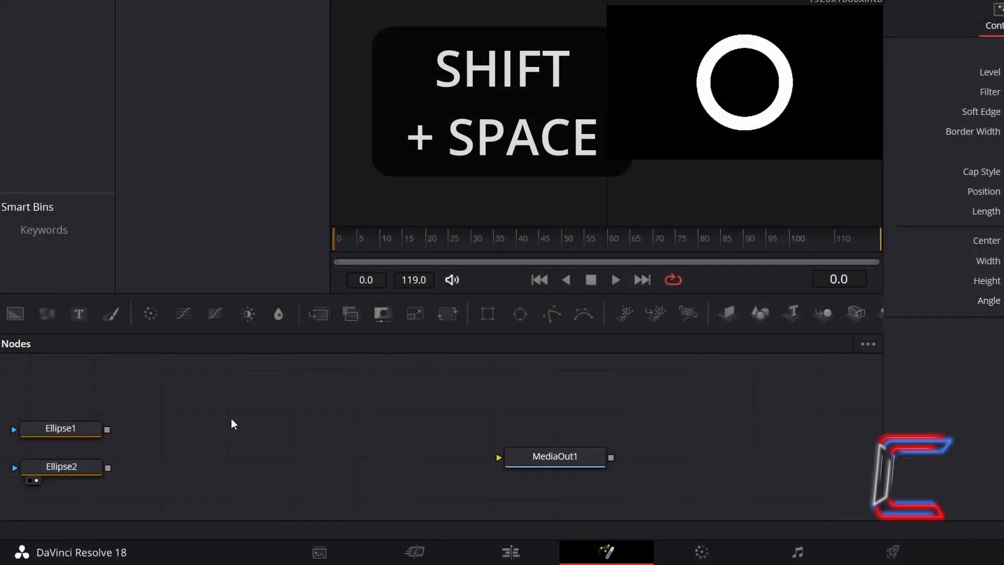
key("shift+space")
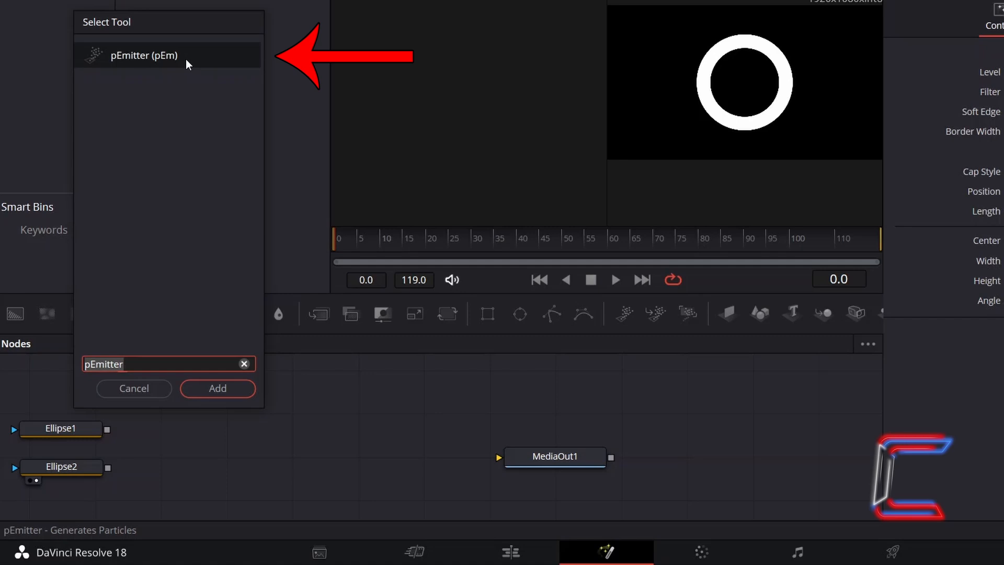
mouse_move(231, 428)
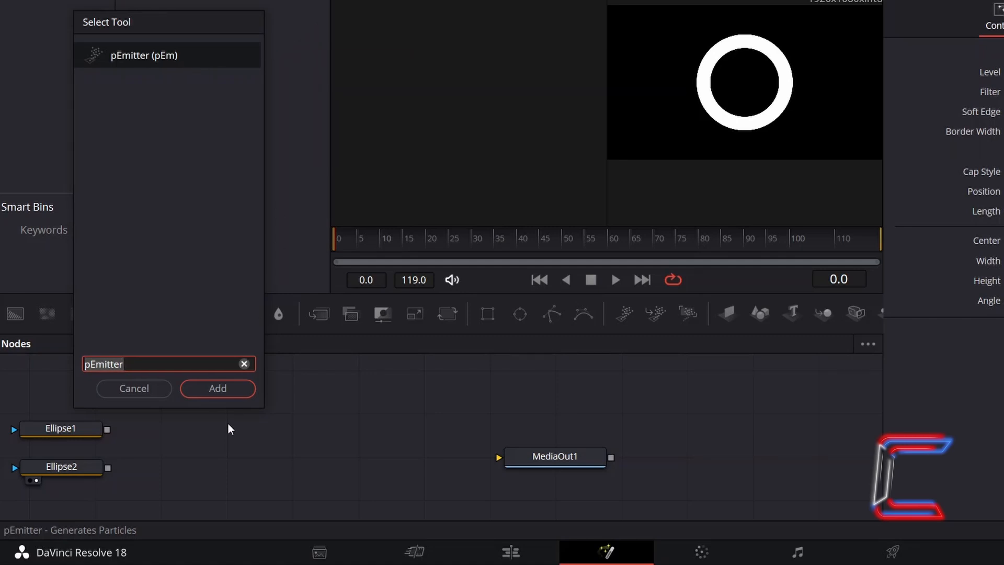
left_click(218, 388)
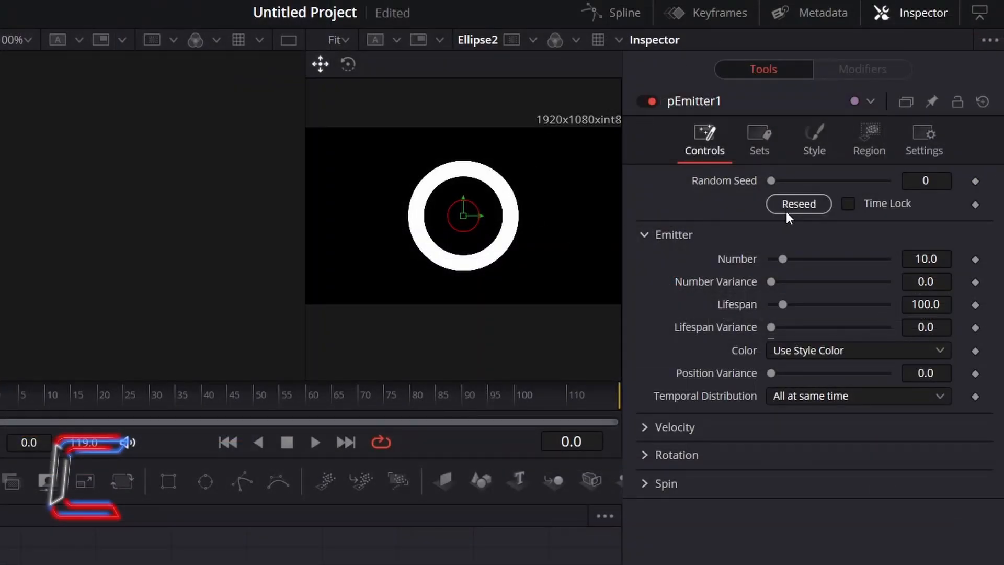
mouse_move(748, 222)
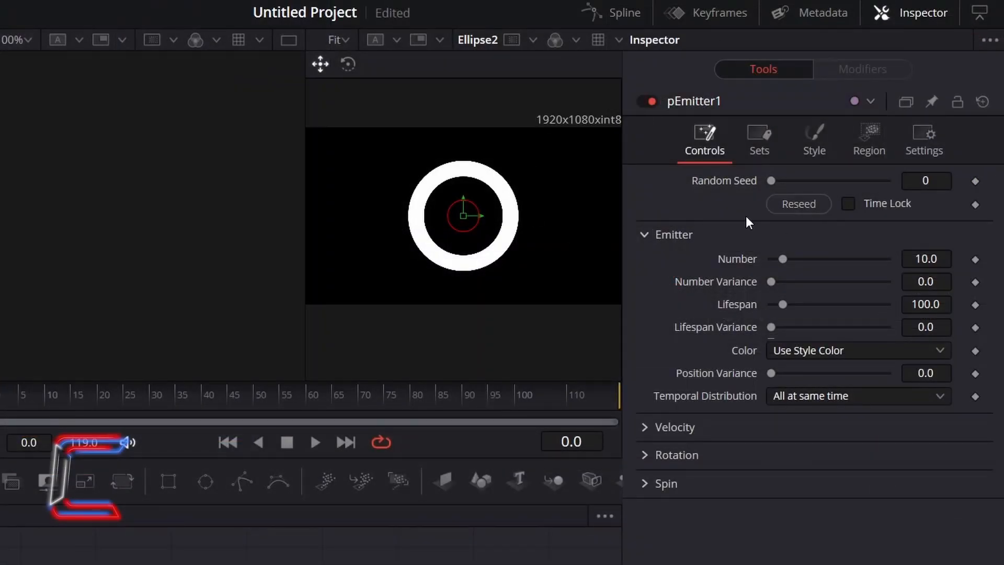
mouse_move(958, 258)
type("50")
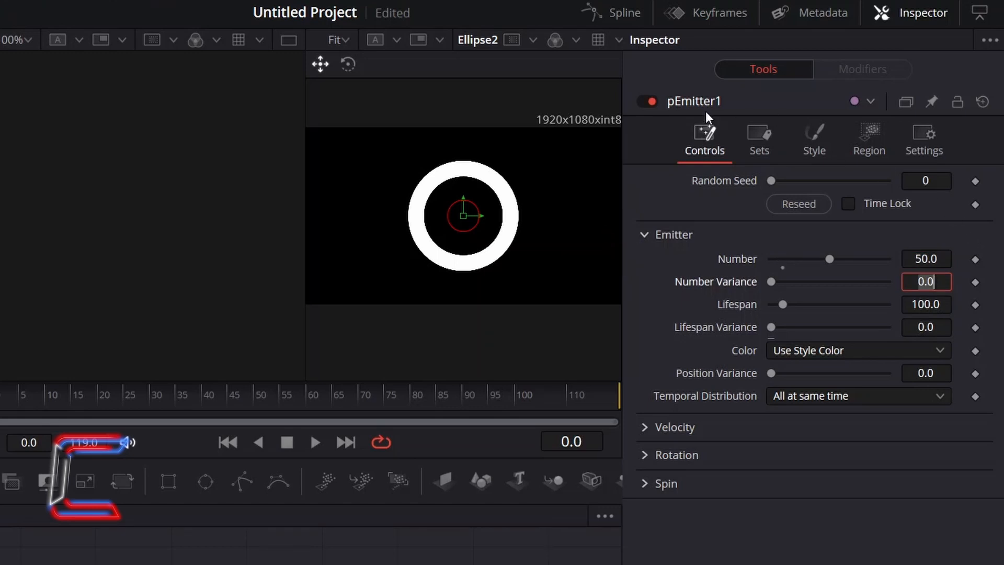
mouse_move(404, 134)
type("1")
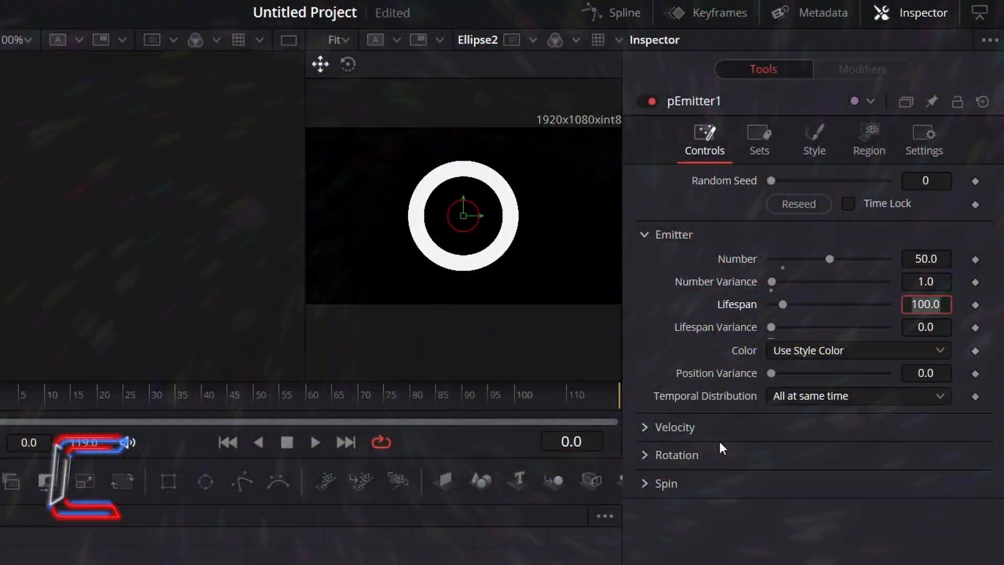
Set pEmitter1 to 50 particles, variance 1, with Rotation Relative to Motion
left_click(676, 455)
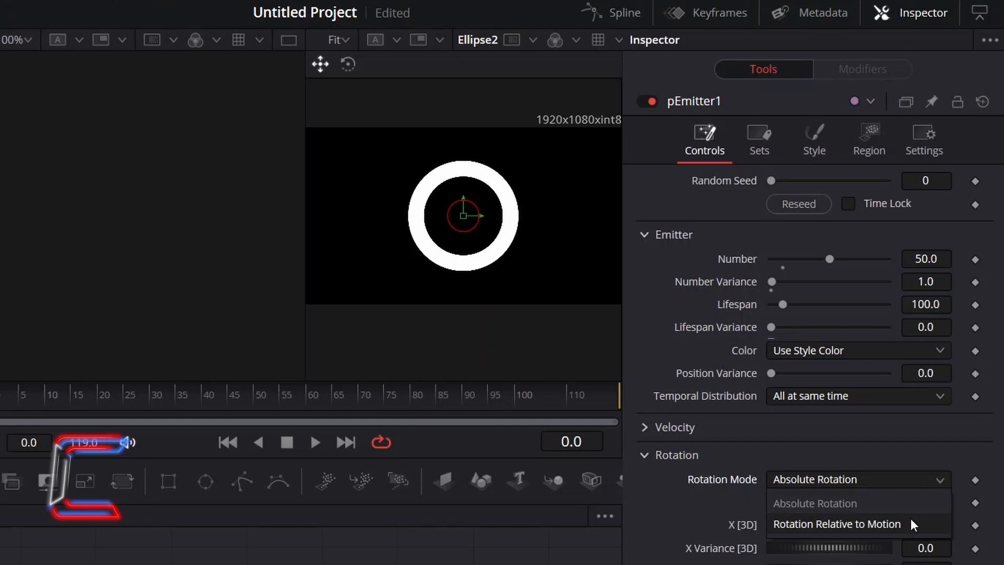
left_click(836, 524)
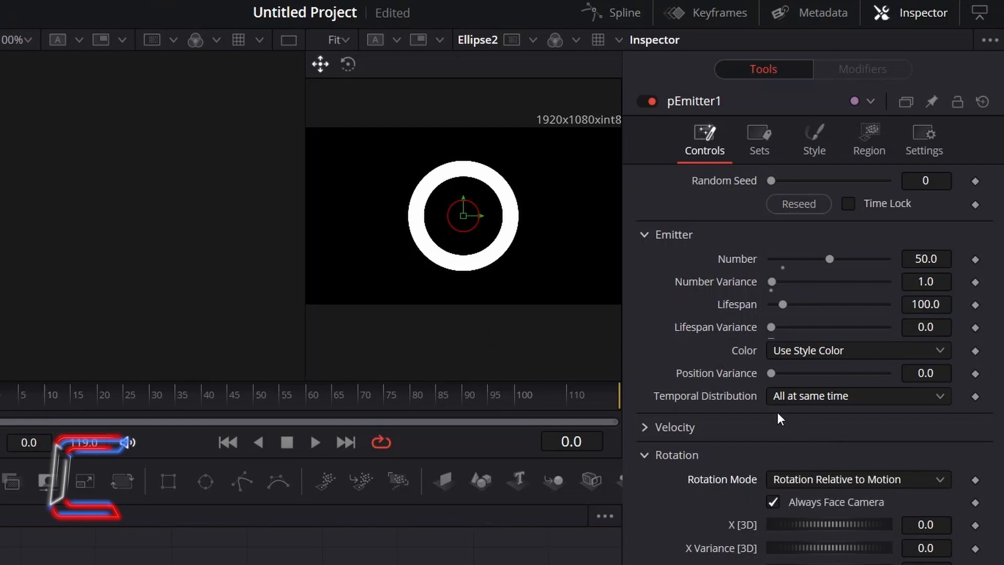
mouse_move(654, 348)
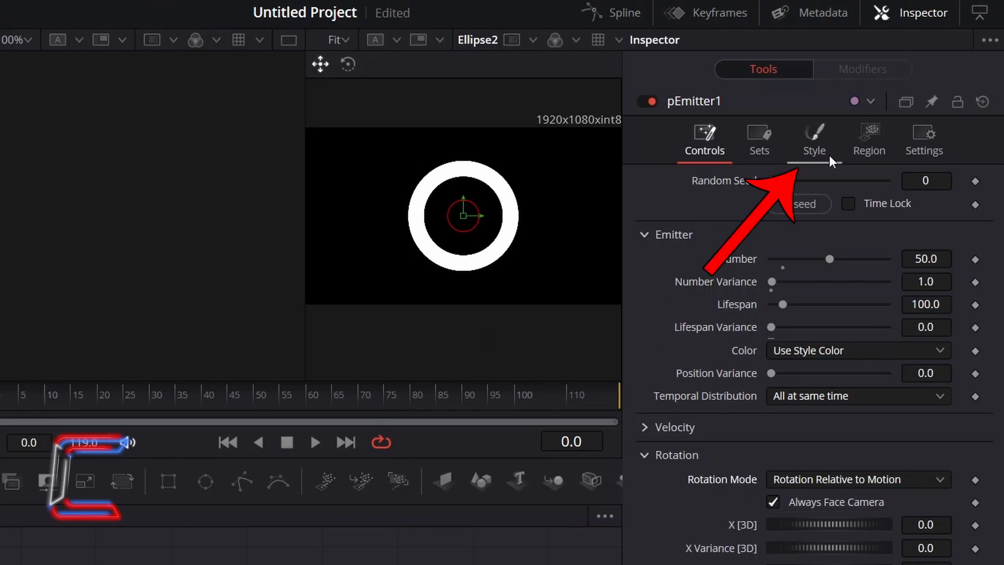
Switch pEmitter1's particle style to Bitmap fed by Ellipse1
left_click(813, 139)
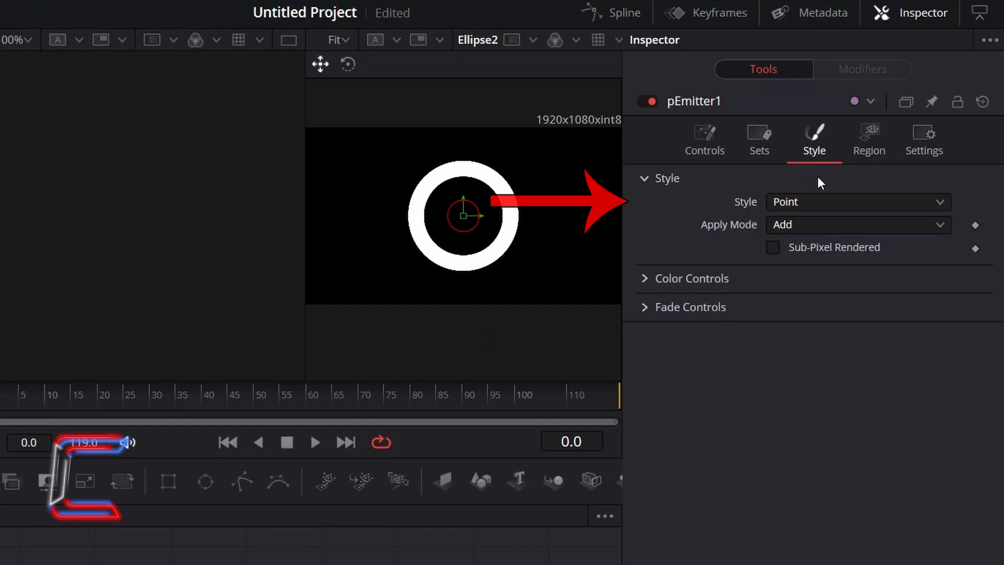
left_click(857, 202)
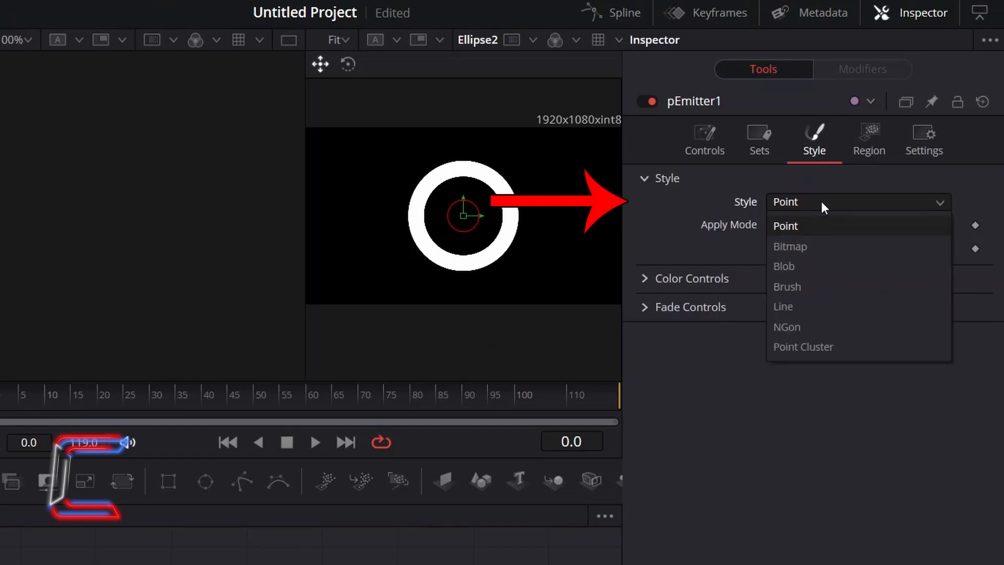
left_click(790, 246)
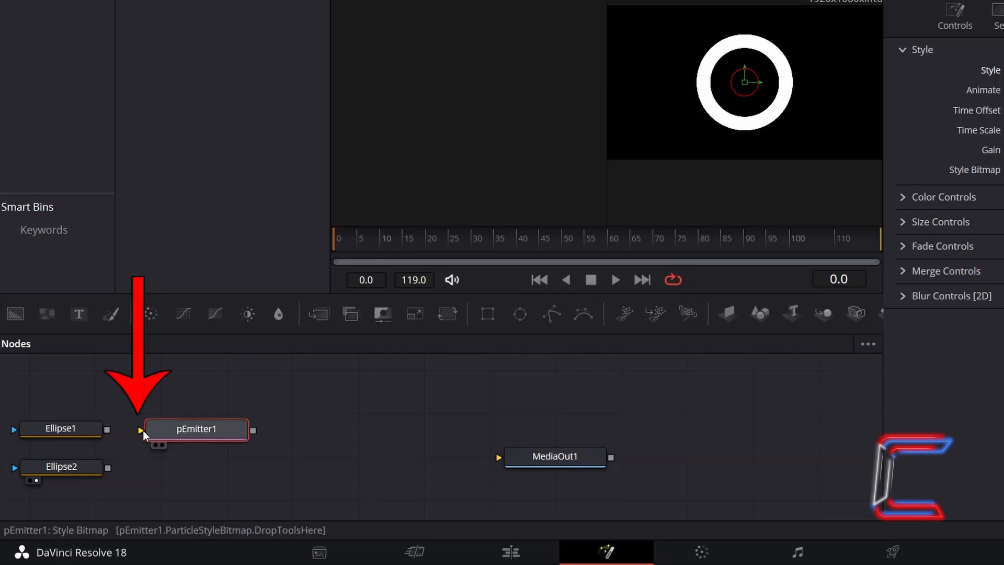
mouse_move(158, 442)
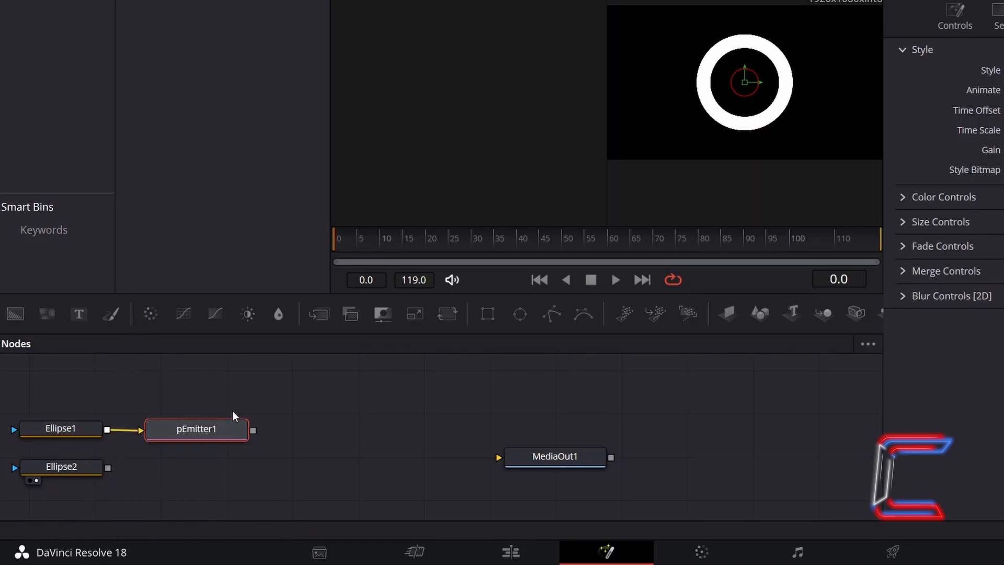
left_click(60, 427)
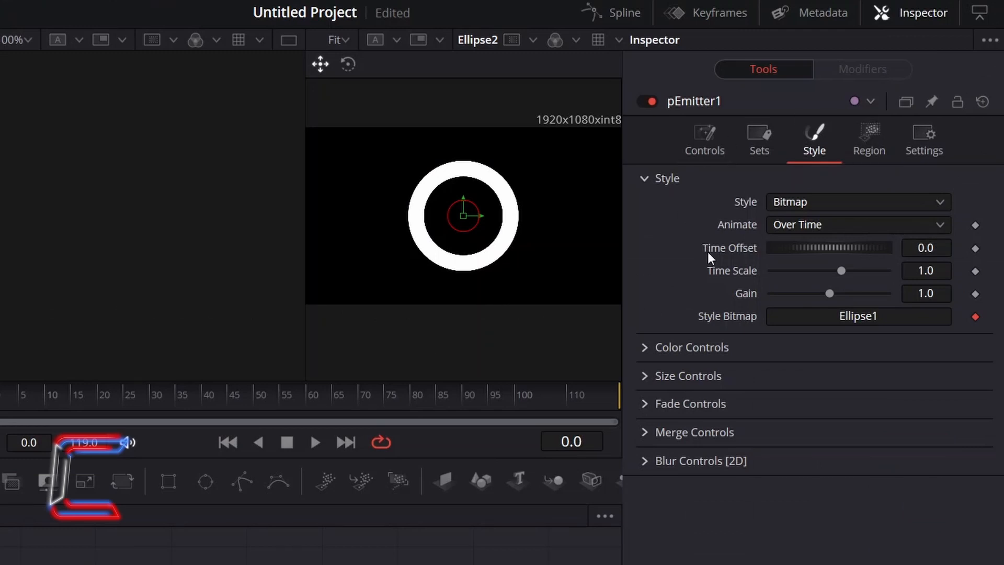
mouse_move(957, 314)
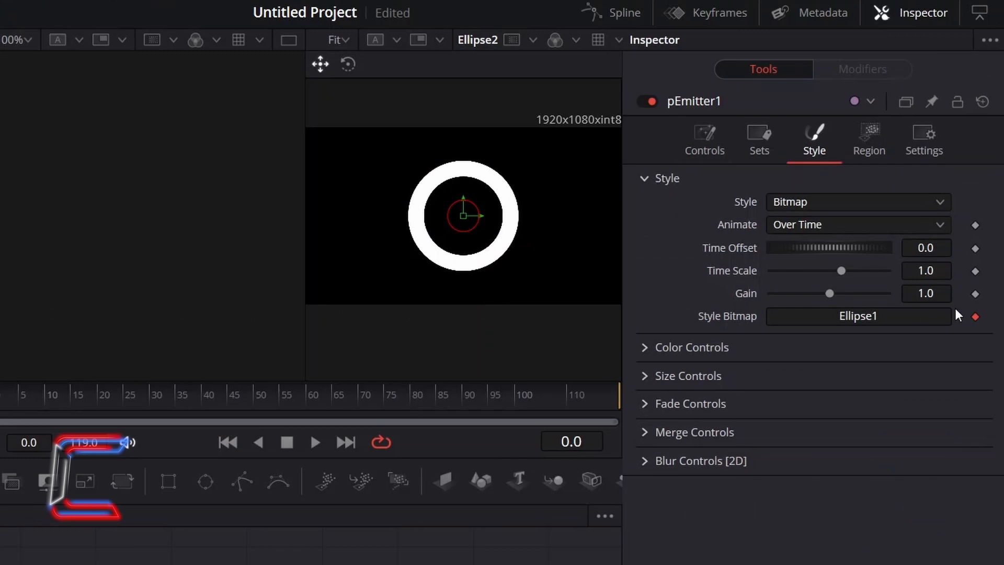
Raise the particle gain to 1.2 and reveal the color controls
left_click(926, 294)
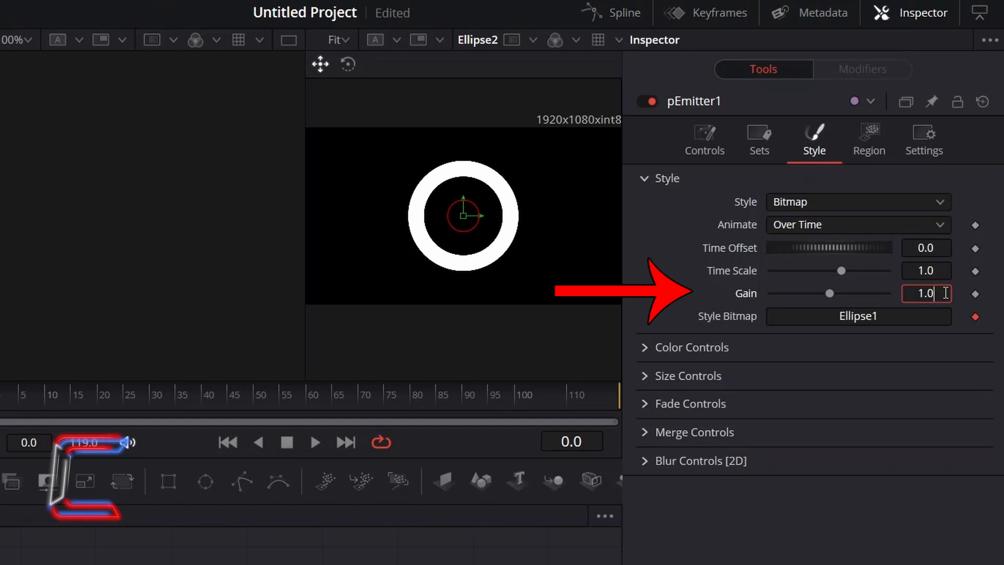
type("1.2")
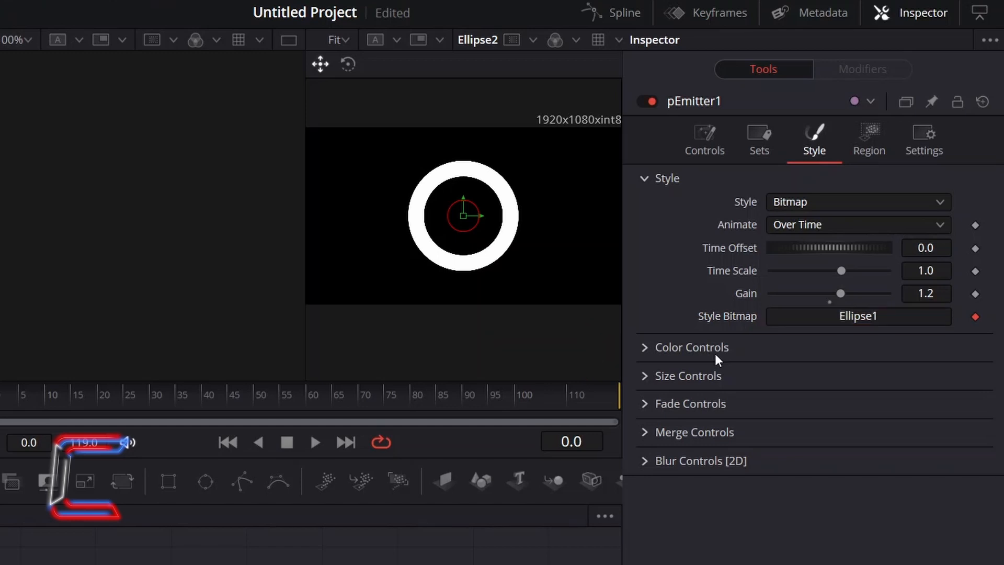
left_click(691, 348)
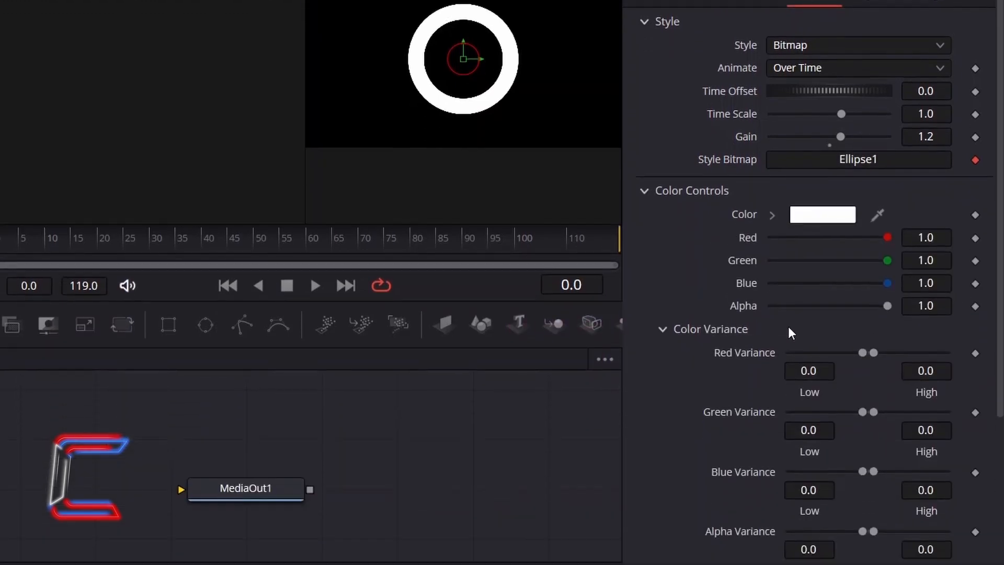
Set RGBA variance to -1..1 and unlock color variance so channels vary independently
scroll("down", 3)
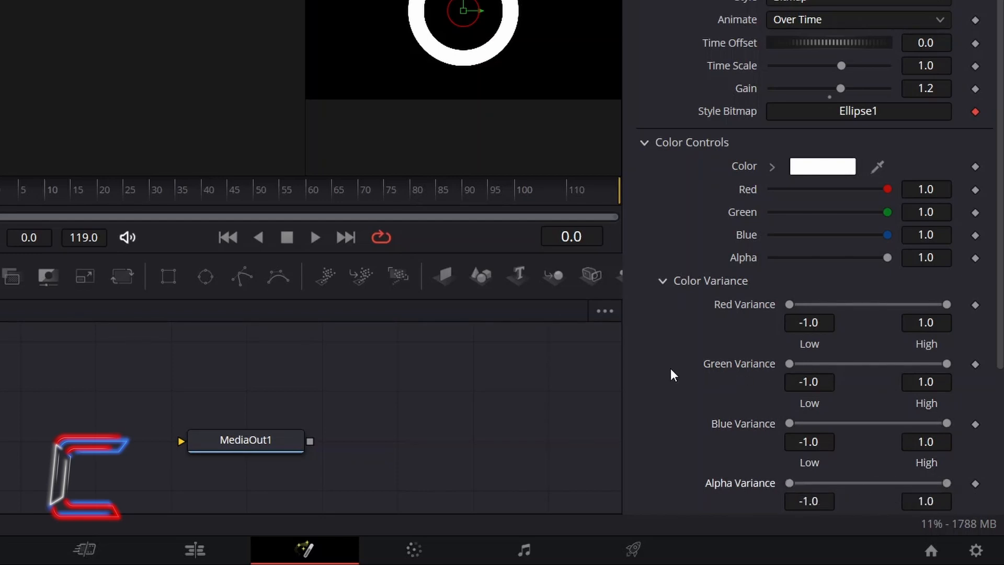
scroll("down", 3)
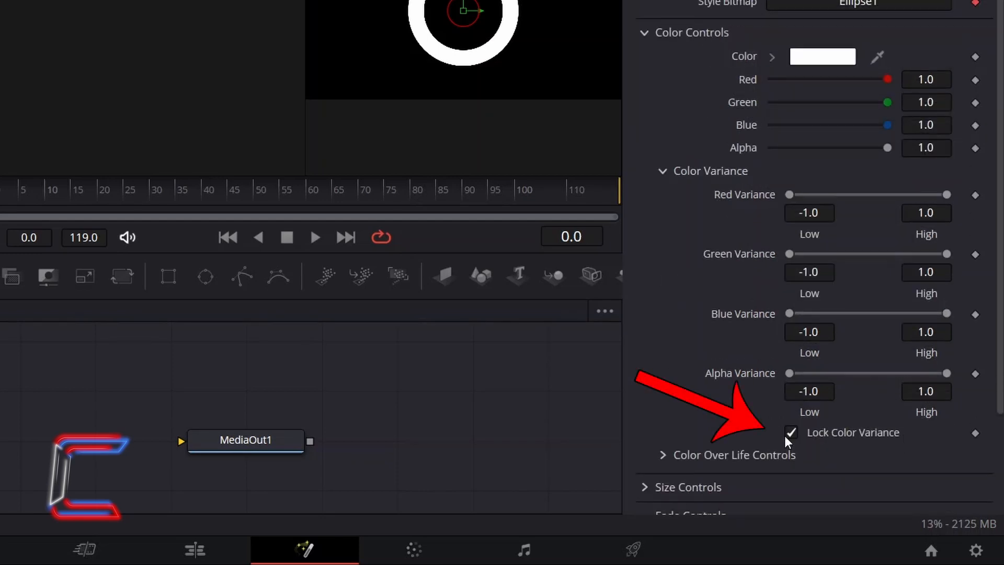
left_click(791, 432)
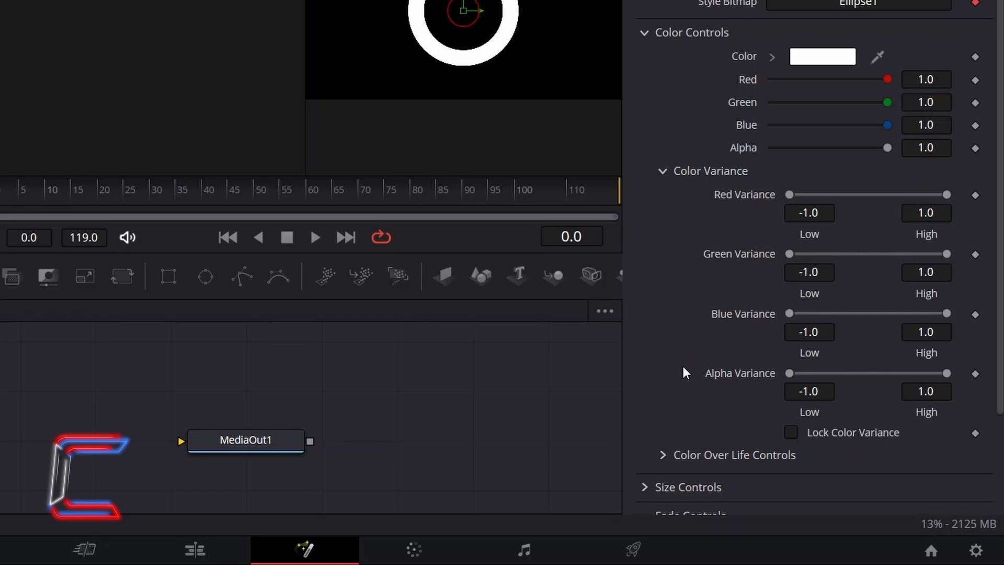
scroll("down", 3)
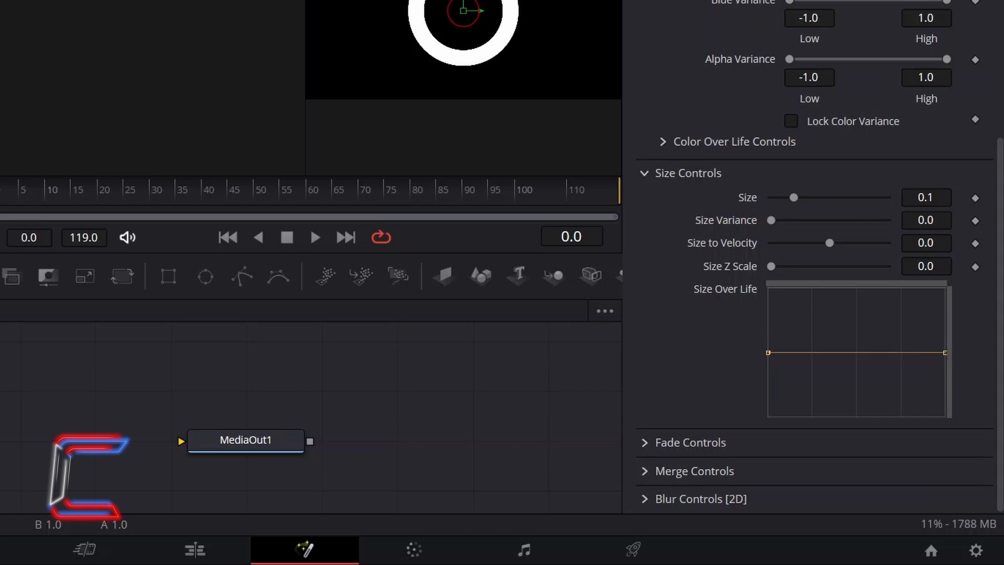
mouse_move(657, 185)
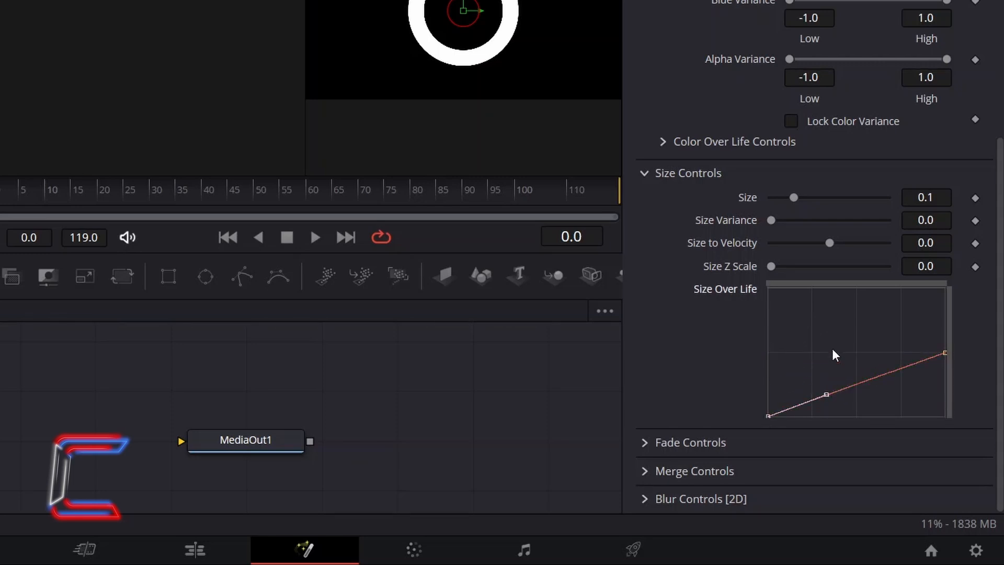
mouse_move(835, 351)
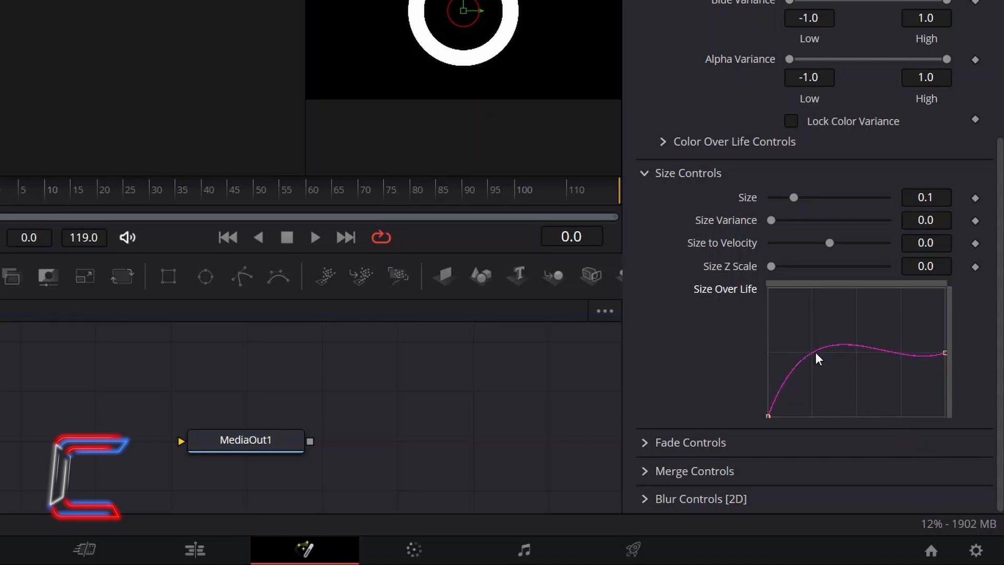
Shape the Size Over Life spline to rise from zero to full size
left_click(808, 345)
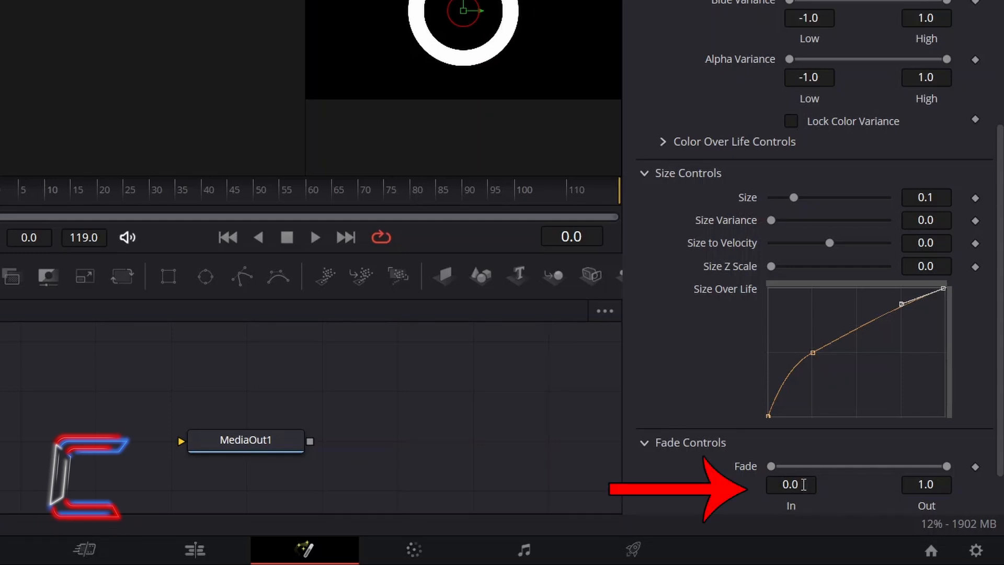
Enter a Fade In value of 0.4 for pEmitter1's particles
type("0.4")
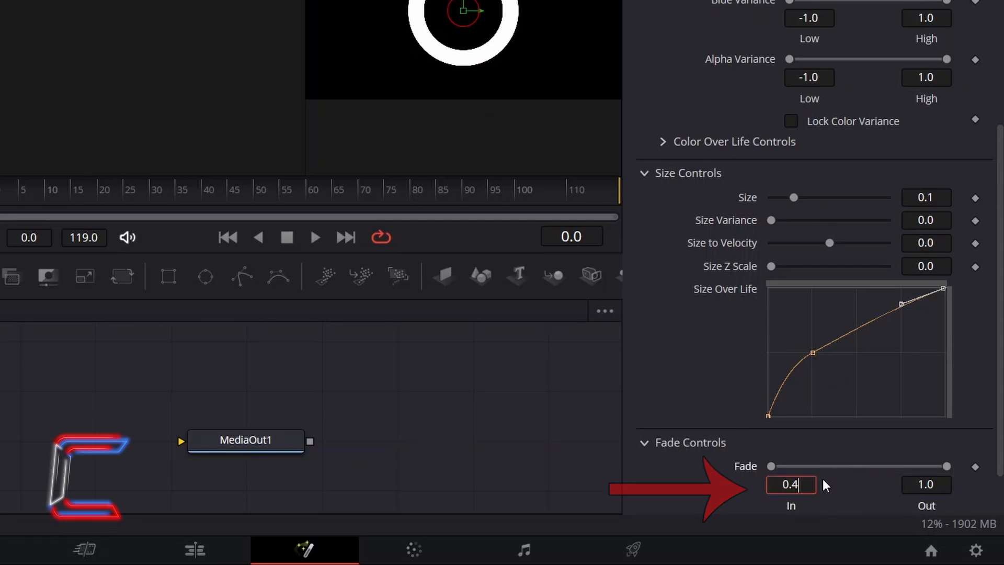
left_click(927, 484)
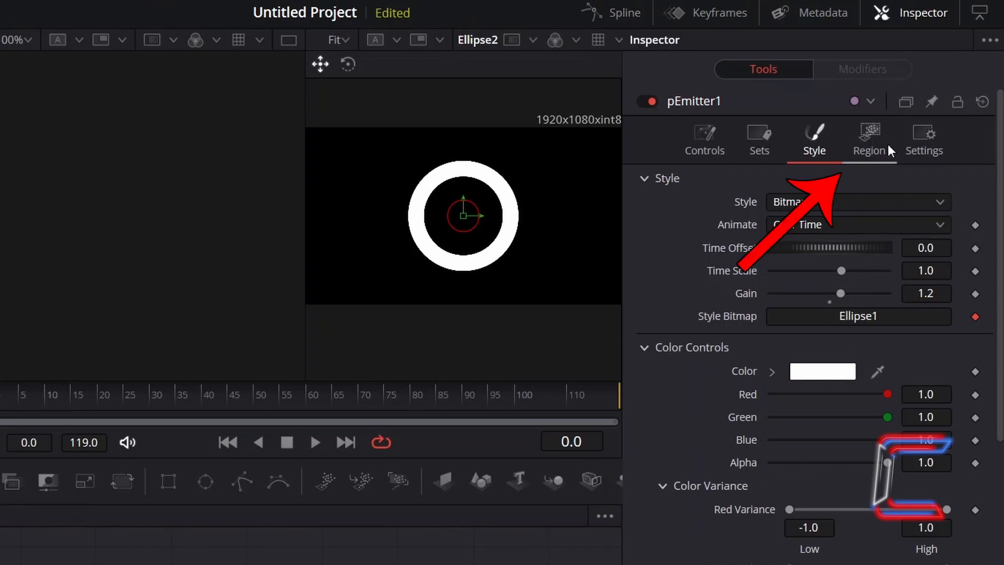
Set pEmitter1's Region to Bitmap so Ellipse2 can feed its Region Bitmap input
left_click(868, 140)
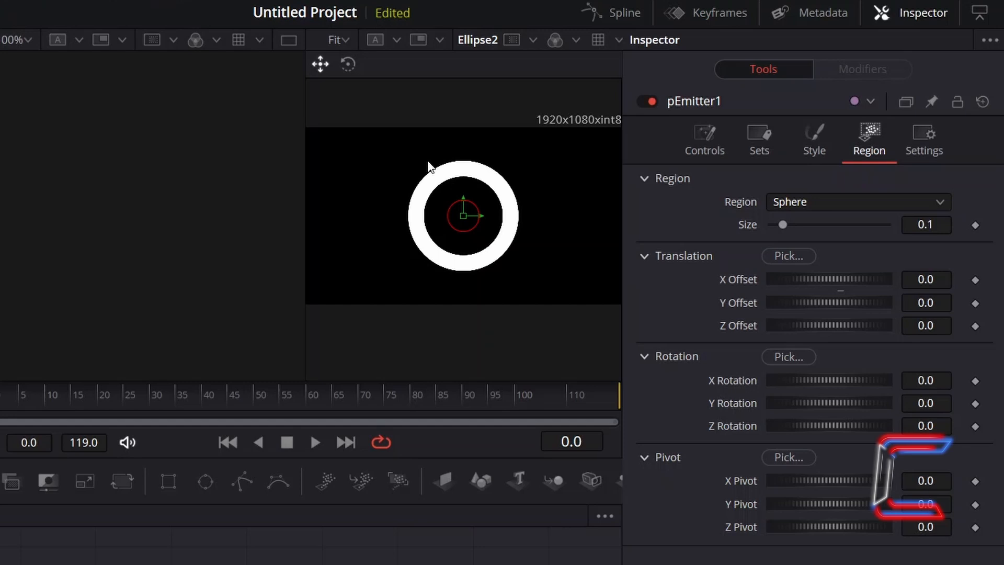
mouse_move(410, 240)
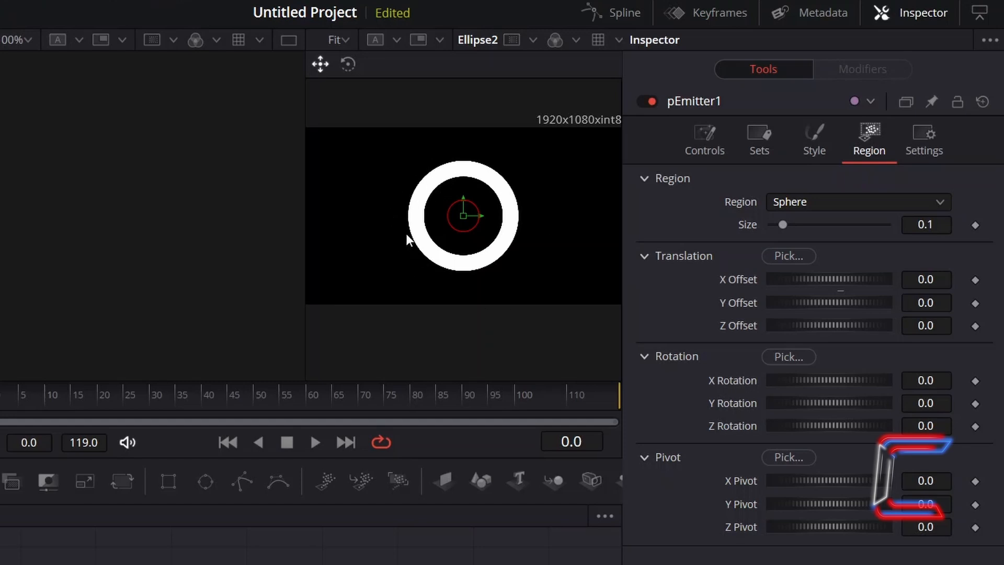
mouse_move(482, 156)
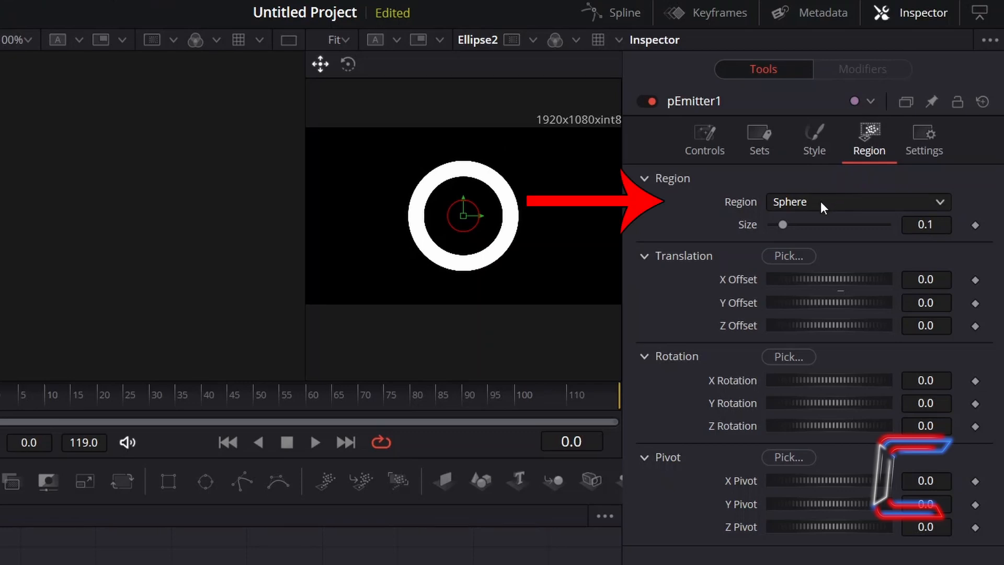
left_click(858, 202)
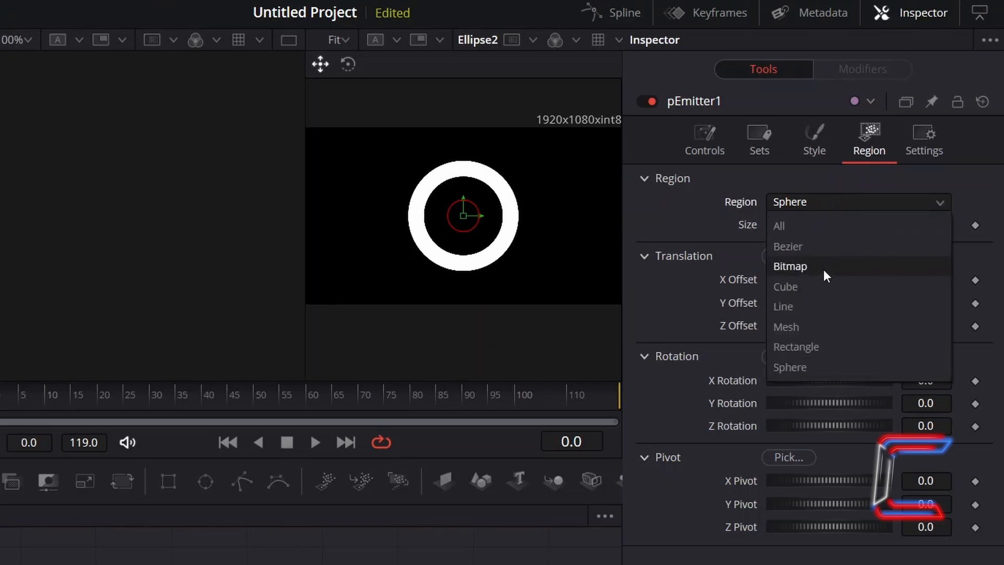
left_click(790, 267)
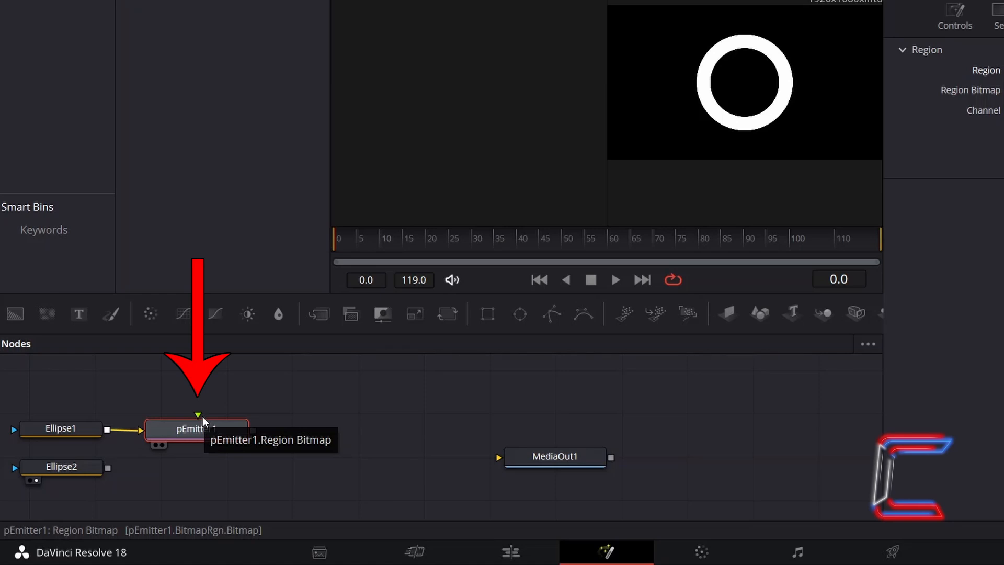
mouse_move(286, 439)
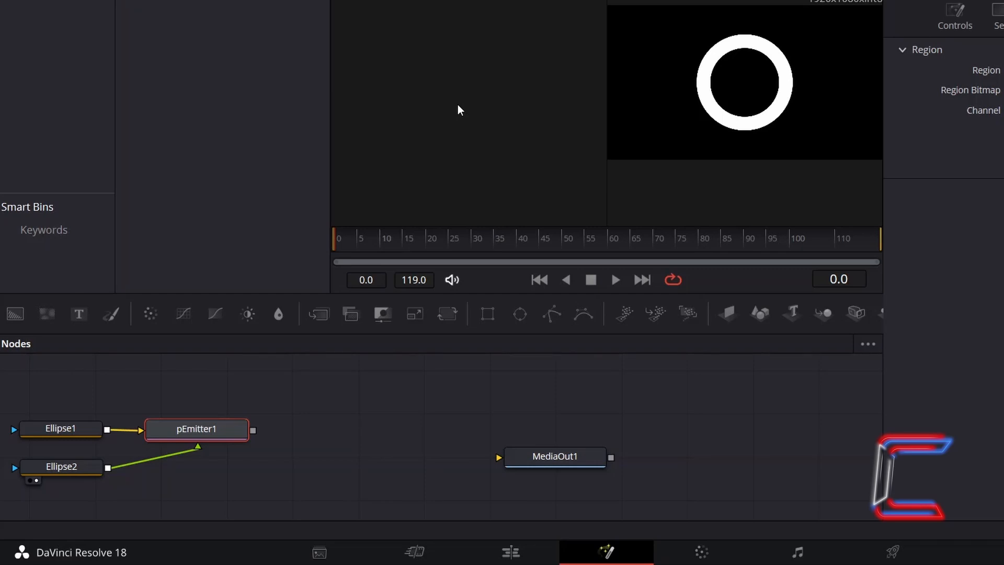
mouse_move(230, 392)
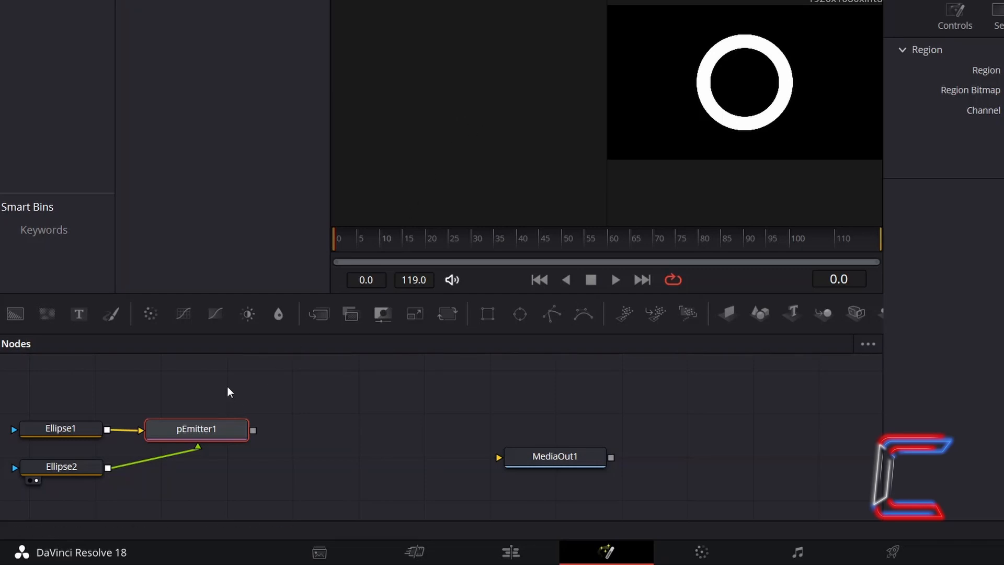
mouse_move(245, 368)
type("pTangentForce")
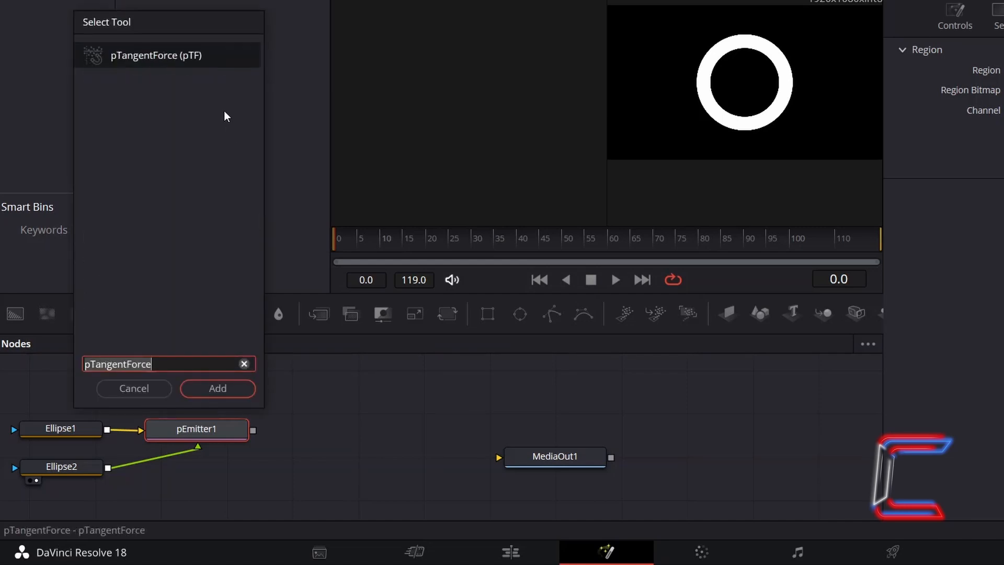
mouse_move(216, 61)
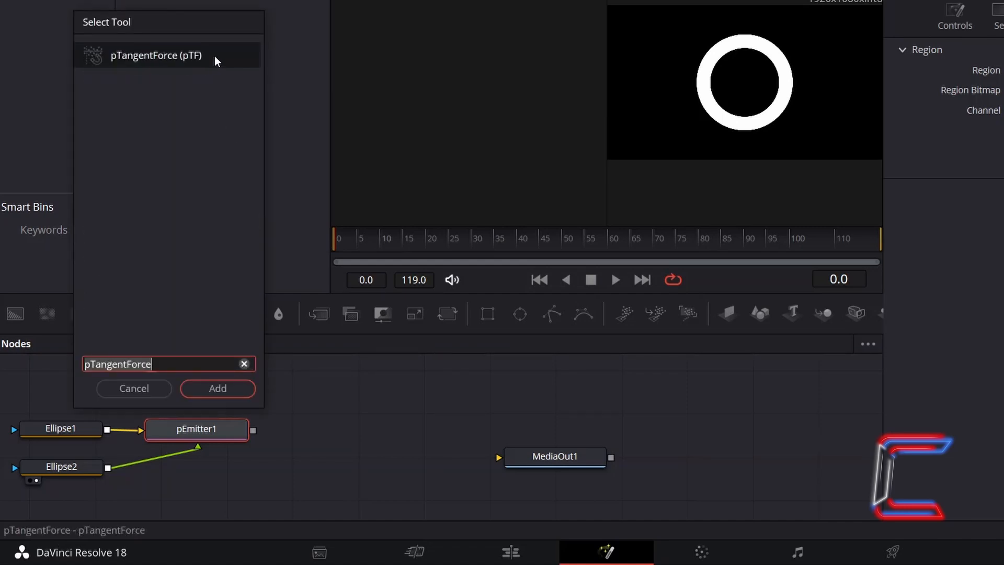
Add pTangentForce1 after pEmitter1 with Z Strength 0.5
left_click(217, 389)
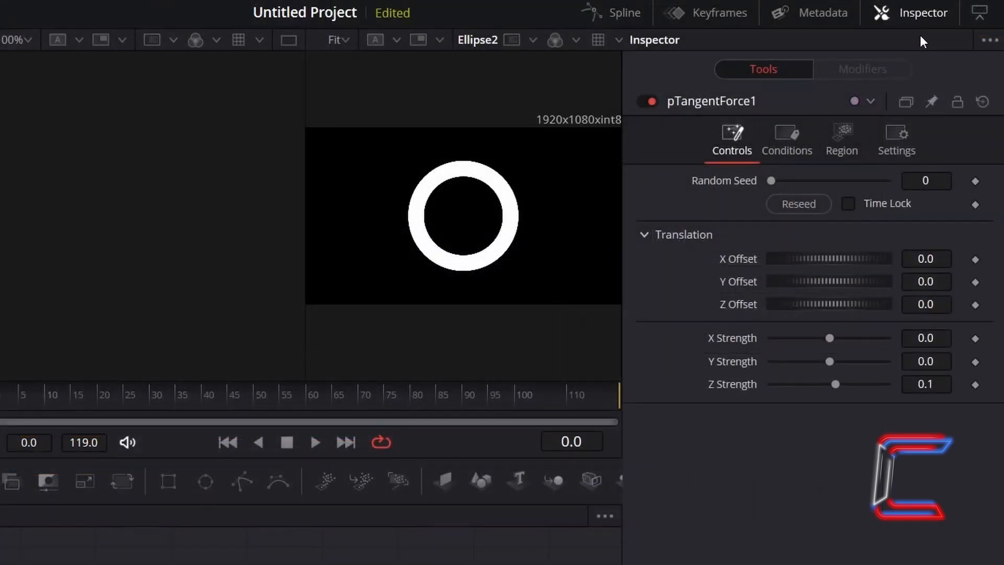
mouse_move(619, 206)
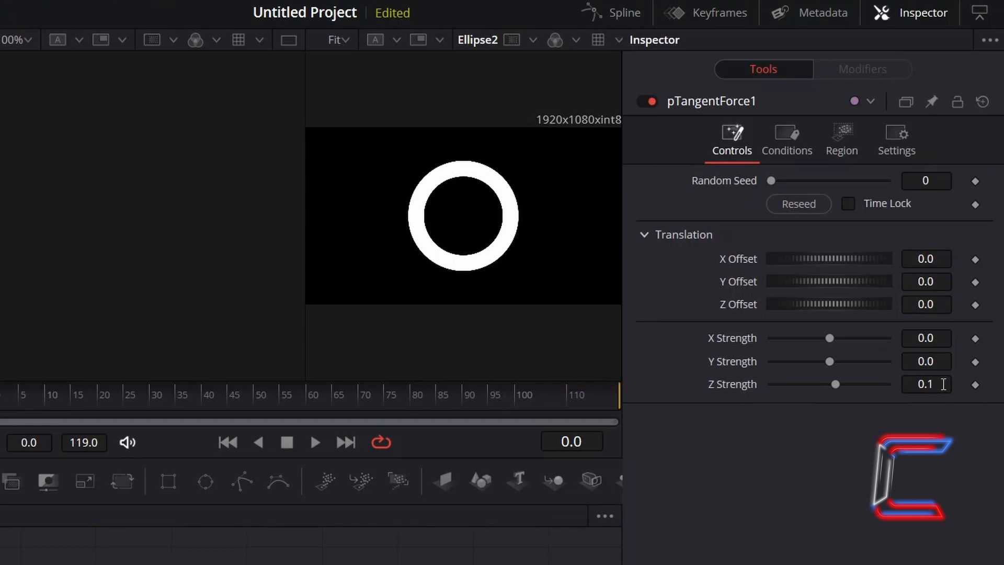
left_click(926, 384)
type("0.5")
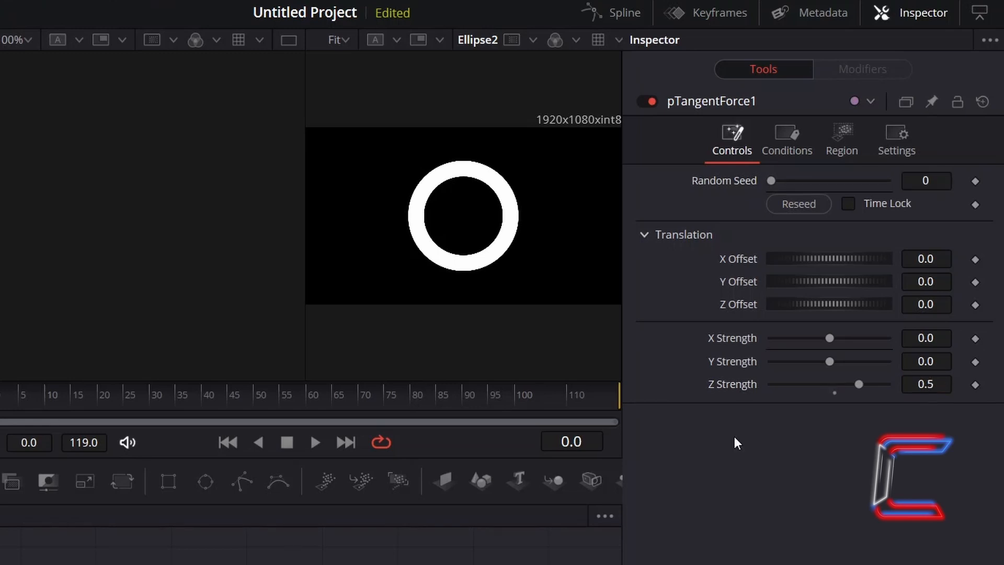
mouse_move(926, 384)
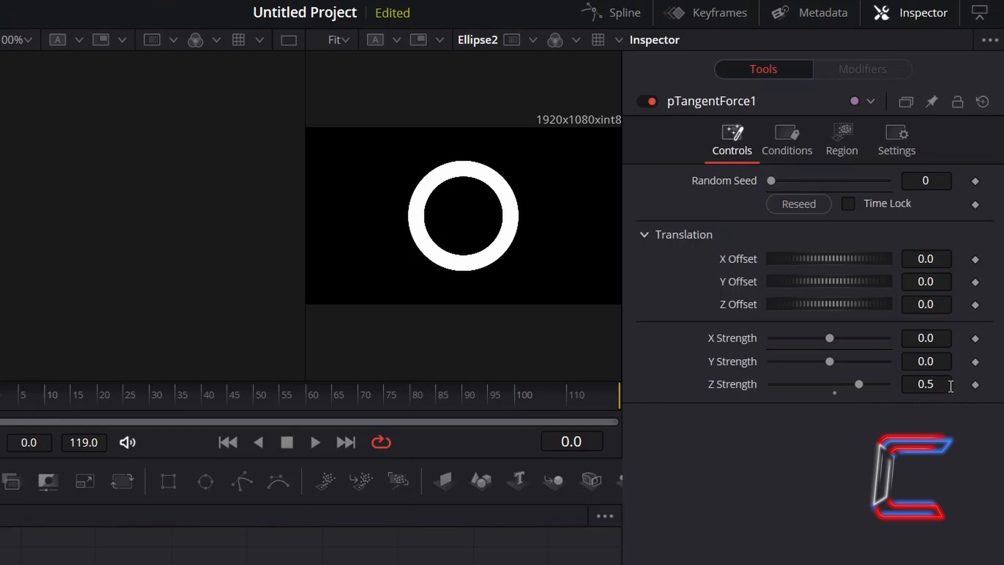
mouse_move(924, 384)
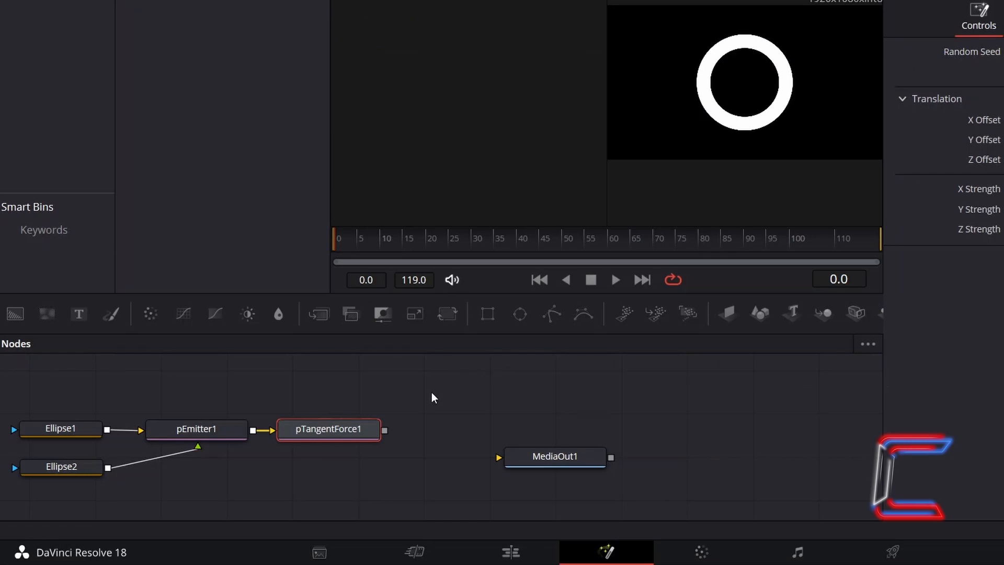
mouse_move(365, 455)
type("pRender")
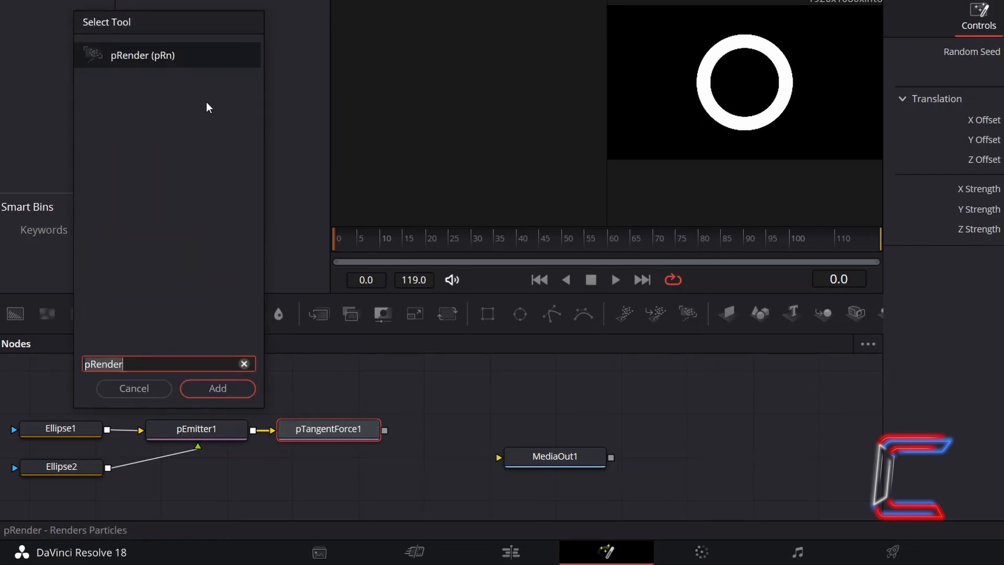
mouse_move(188, 90)
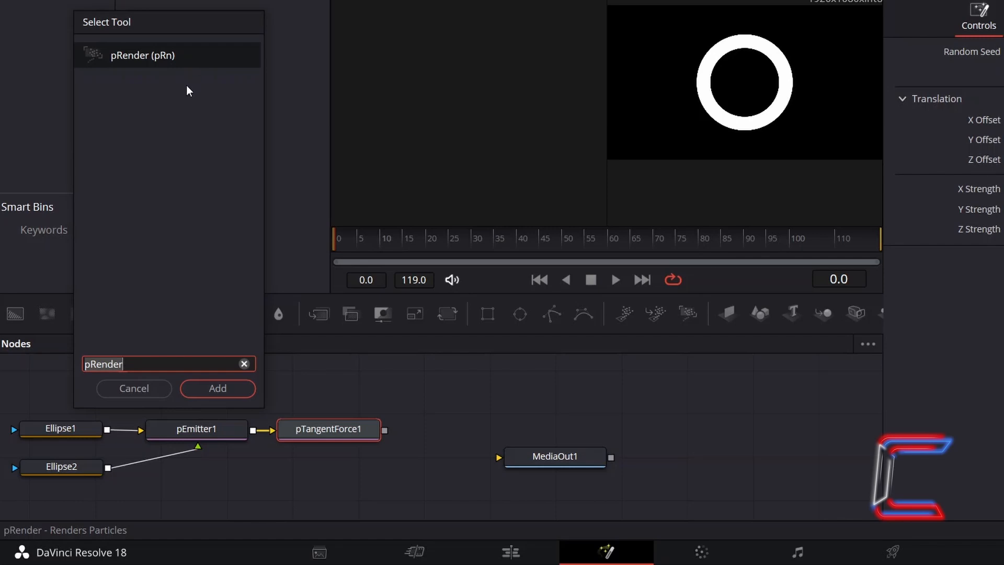
mouse_move(244, 243)
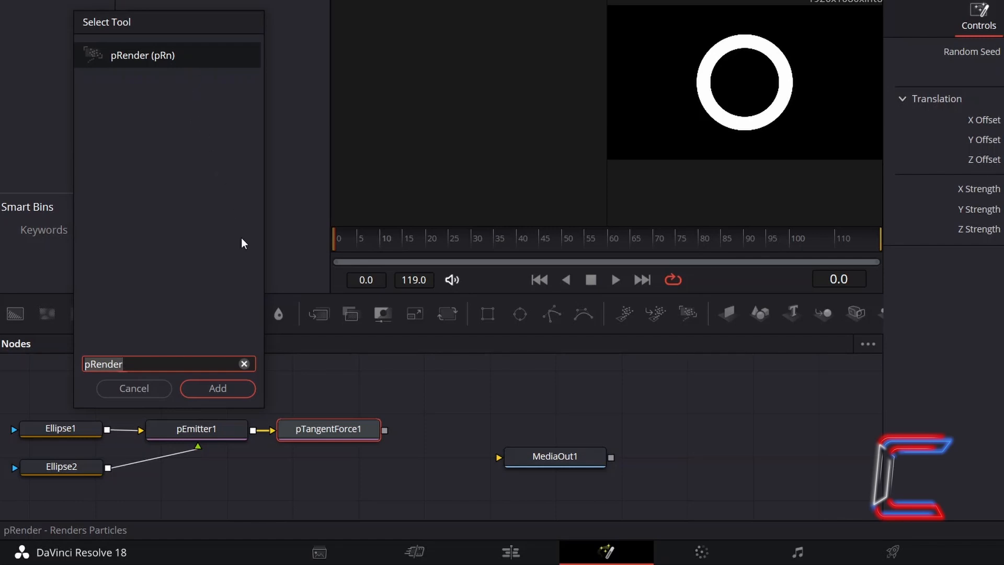
Add a pRender1 node fed by pTangentForce1 to render the particles
left_click(217, 388)
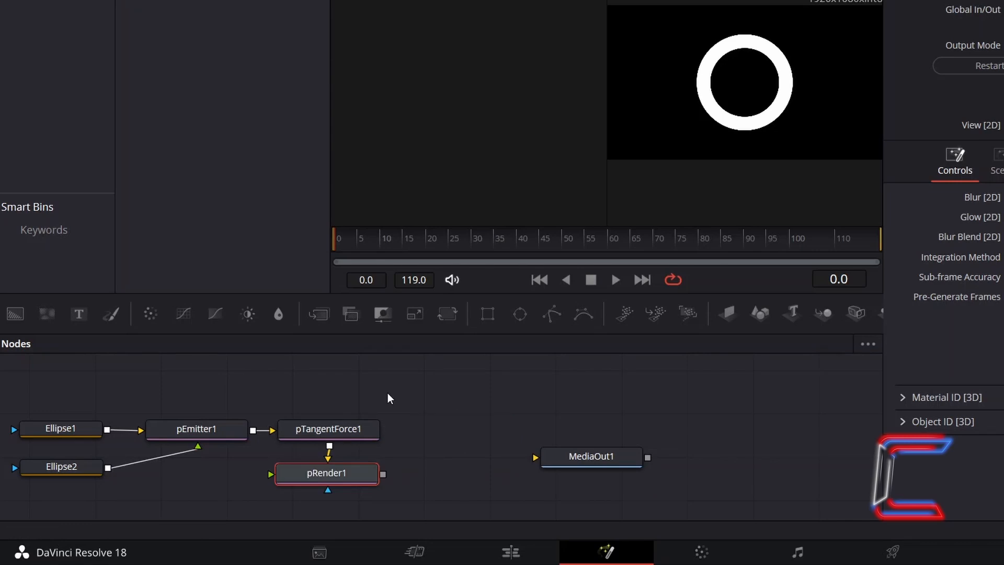
mouse_move(369, 429)
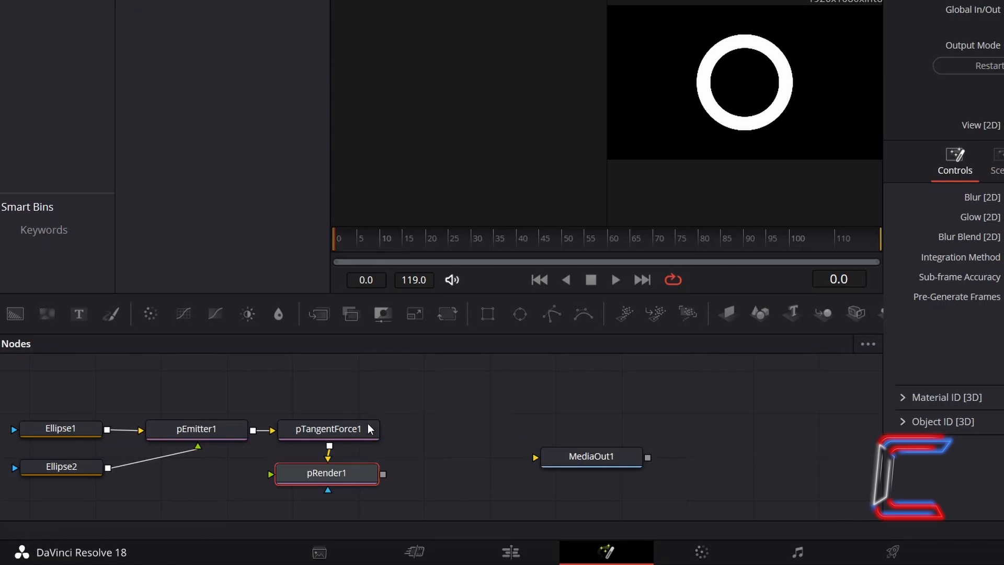
mouse_move(588, 408)
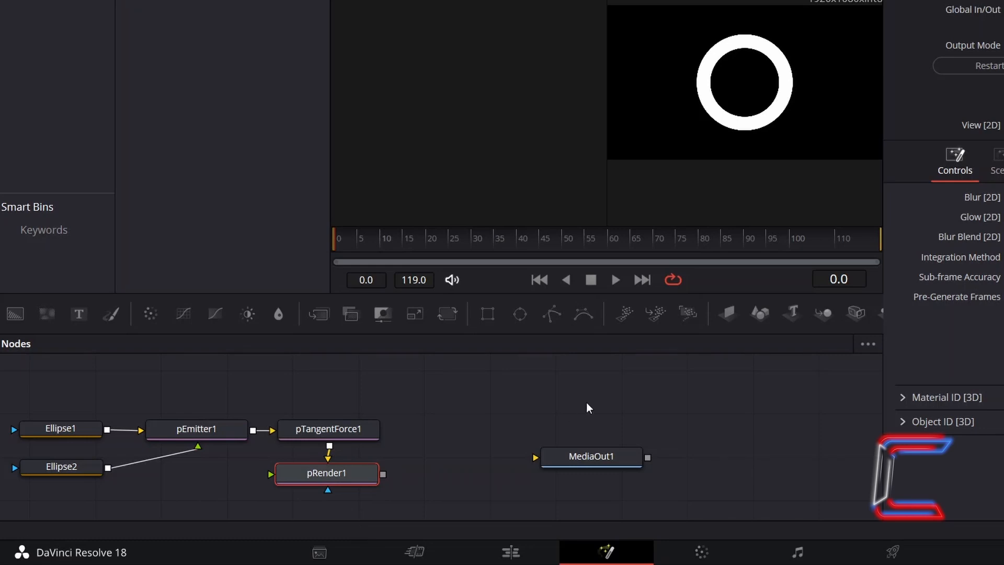
mouse_move(573, 404)
type("Glow")
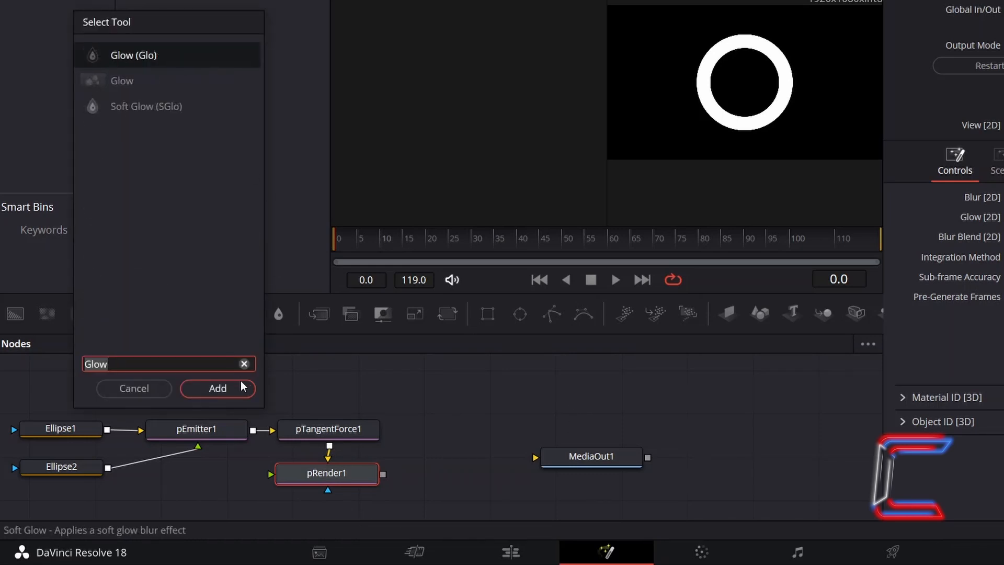
Add Glow1 after pRender1 with Glow Size 11.0 and Glow 0.8
left_click(217, 388)
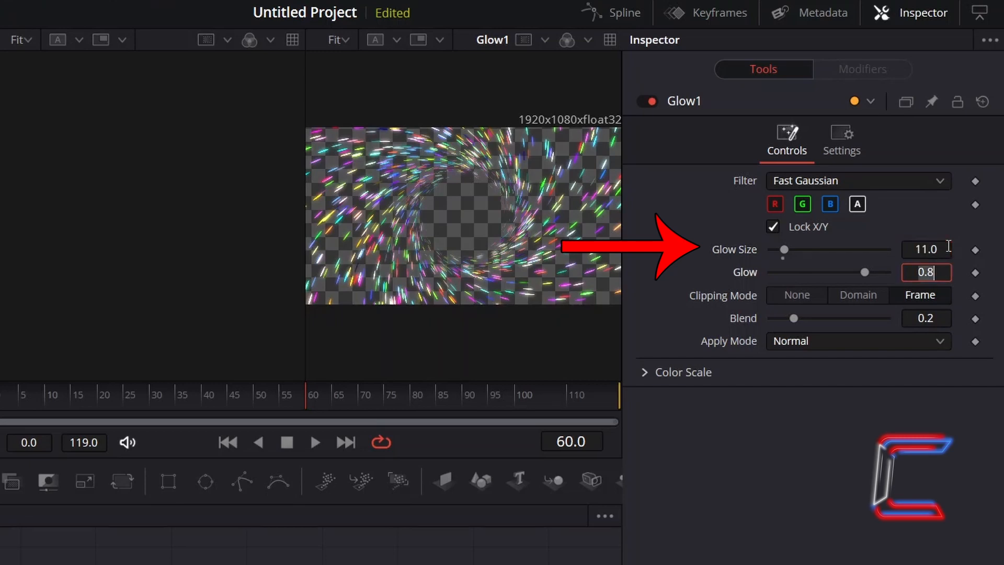
mouse_move(955, 323)
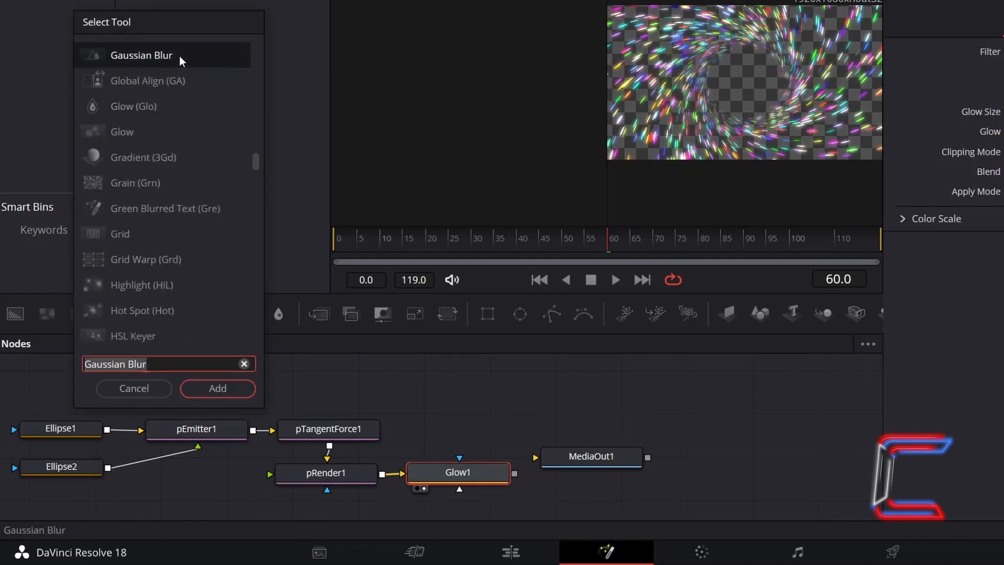
Add GaussianBlur1 after Glow1 with Strength 0.25
left_click(217, 388)
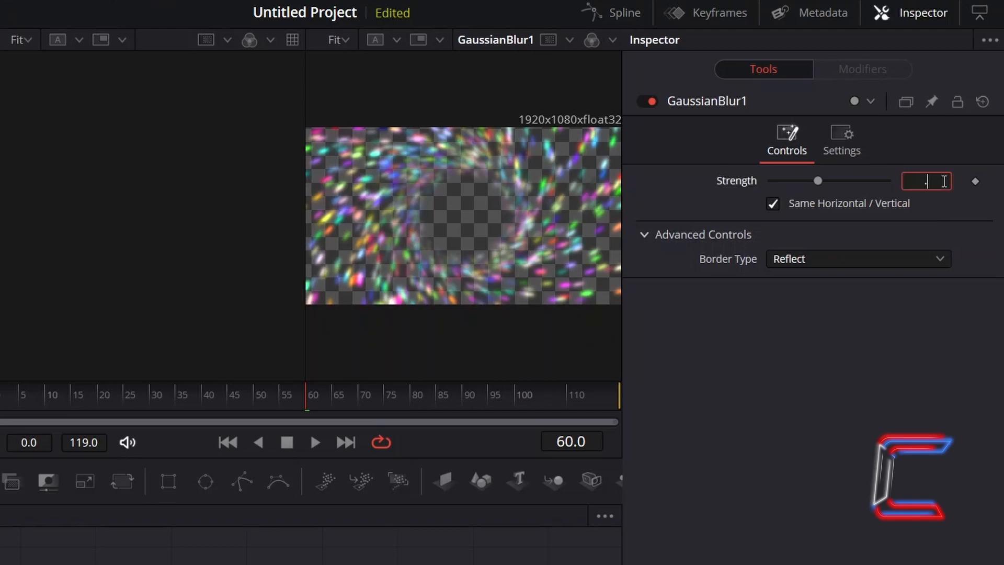
type("0.25")
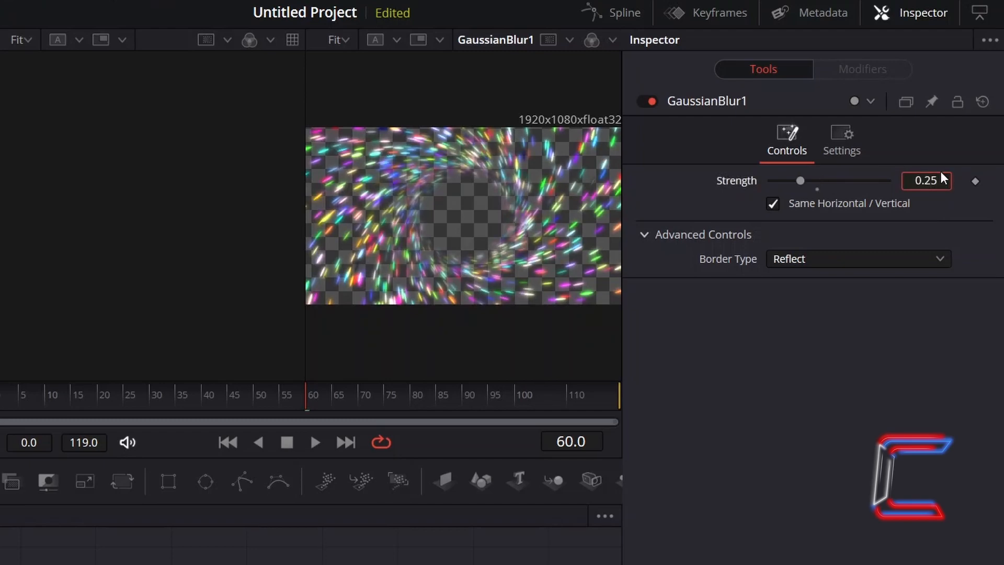